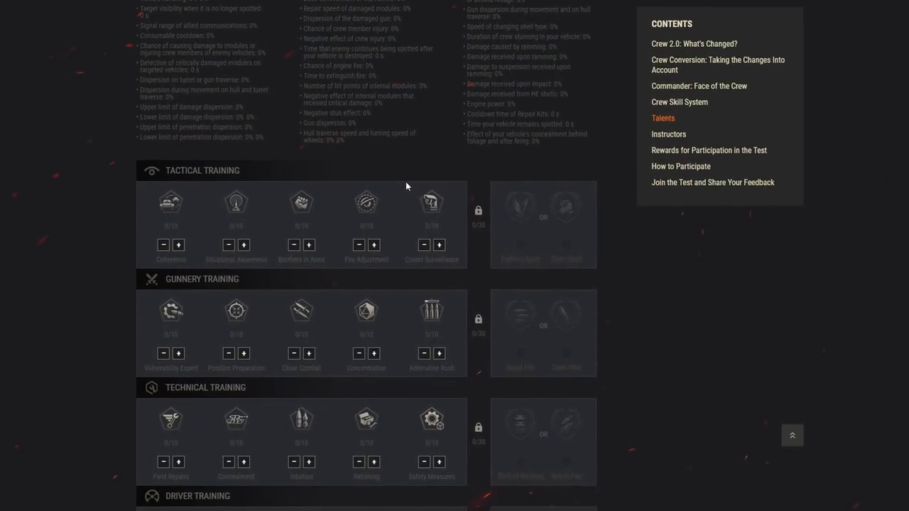
Scroll through the page and select the Form a Team option to show online friends.
scroll("down", 3)
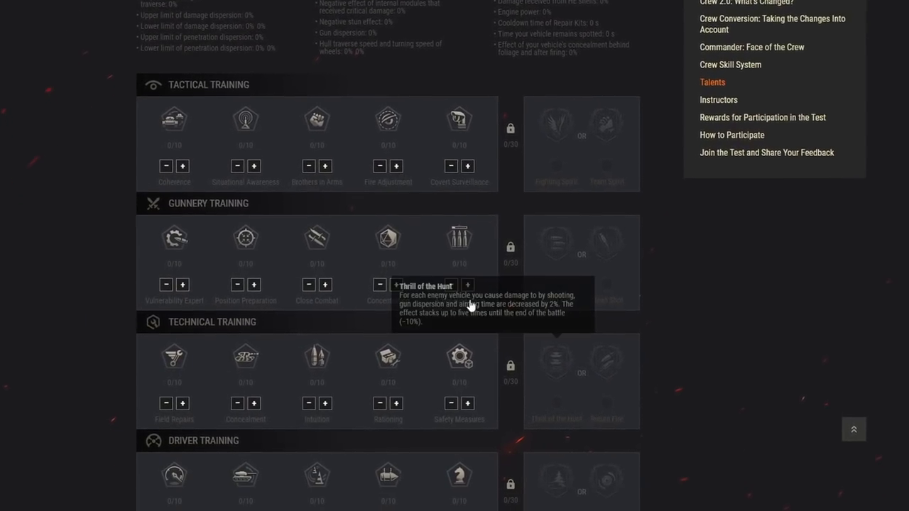
scroll("down", 3)
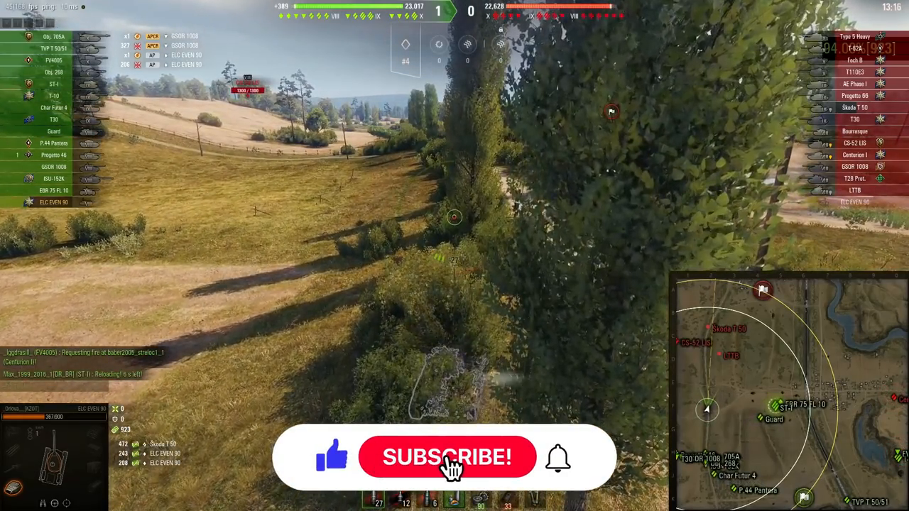
left_click(449, 457)
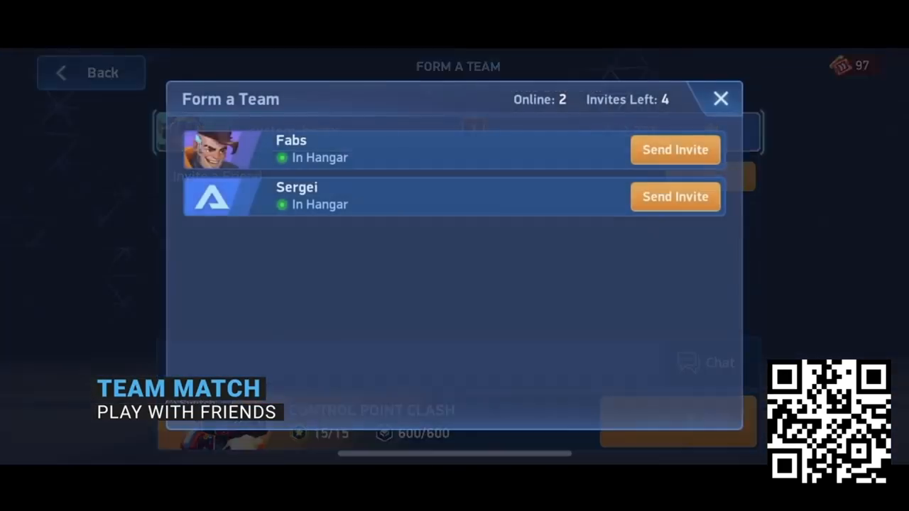
left_click(675, 149)
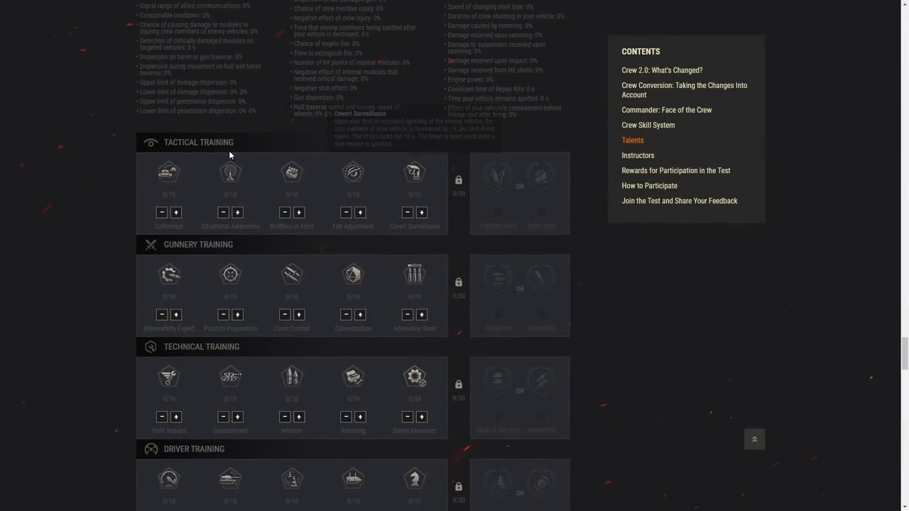
mouse_move(165, 176)
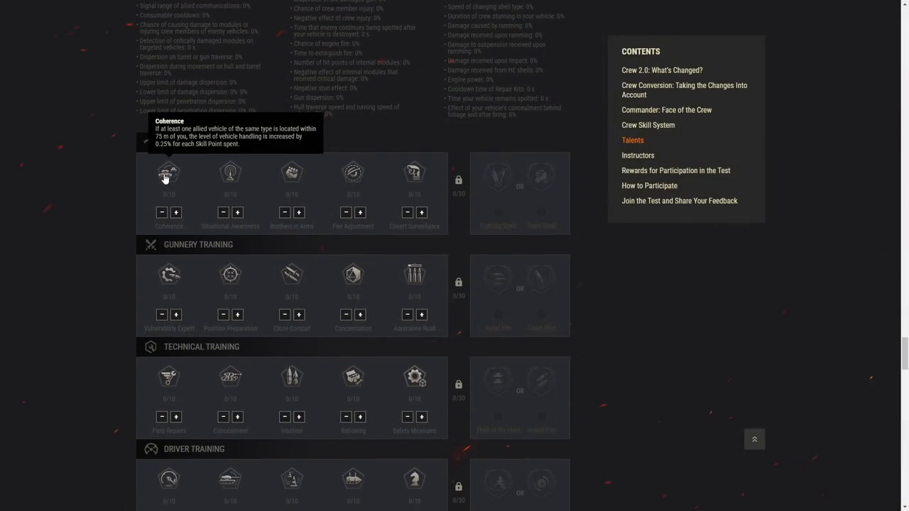
mouse_move(414, 22)
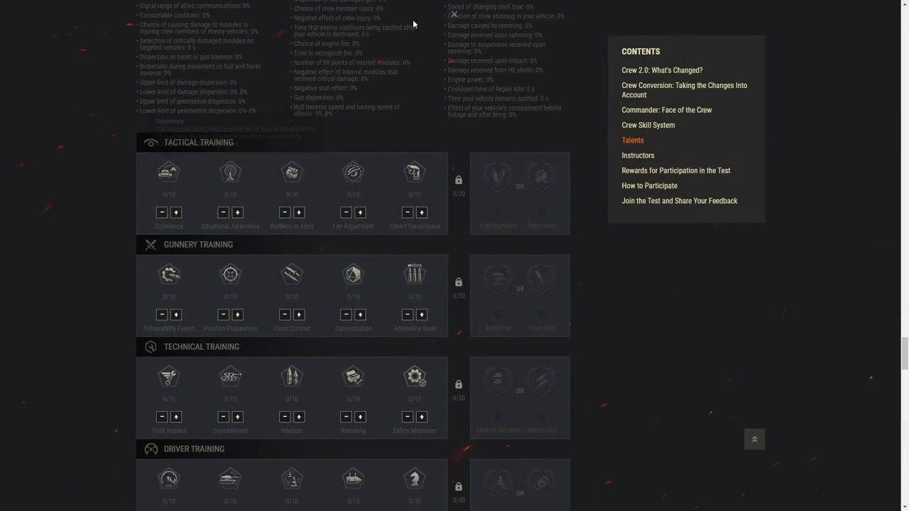
mouse_move(152, 189)
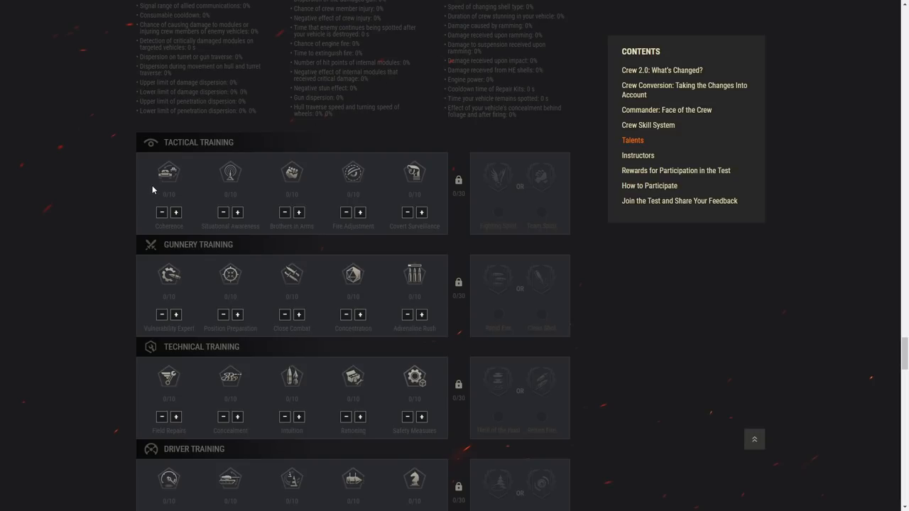
mouse_move(169, 181)
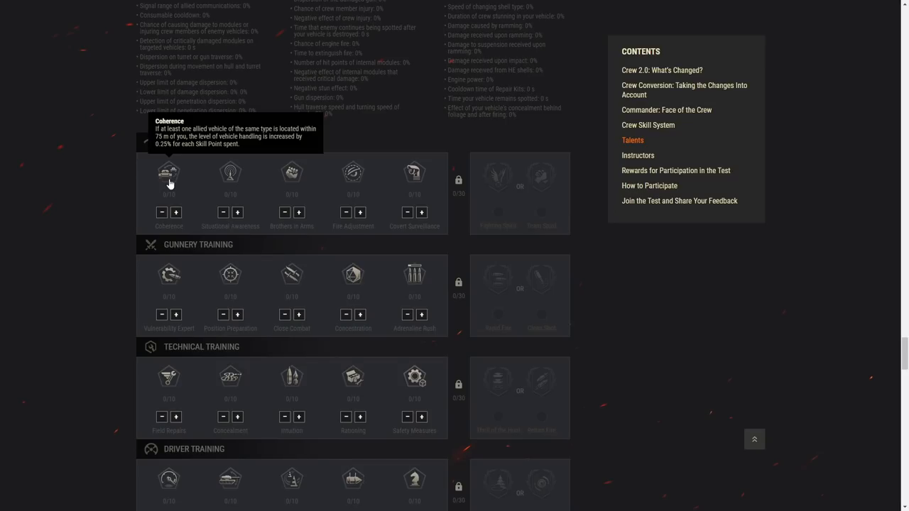
mouse_move(269, 134)
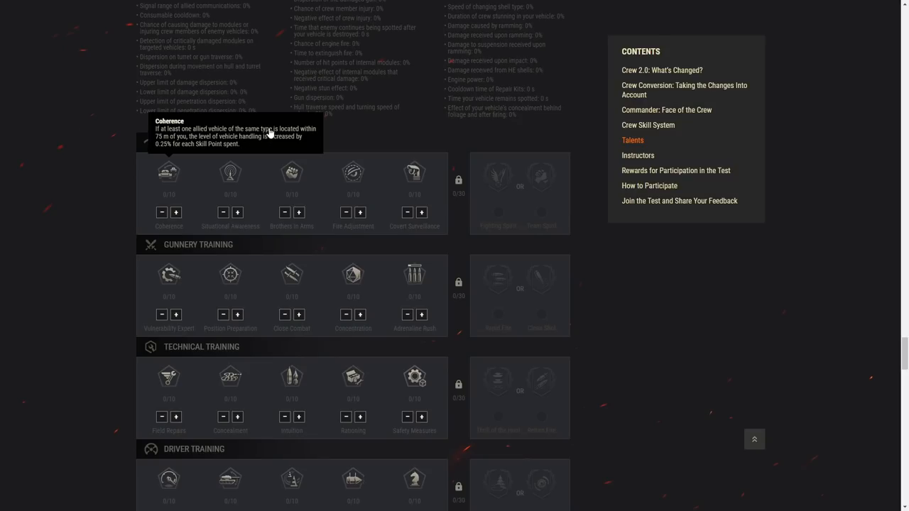
mouse_move(164, 145)
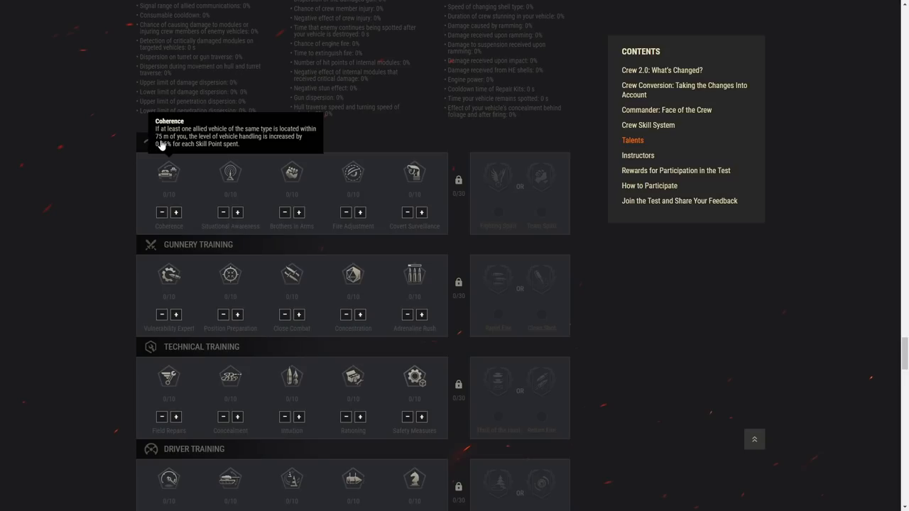
Put skill points into the Coherence tactical talent toward its 10/10 maximum.
left_click(177, 211)
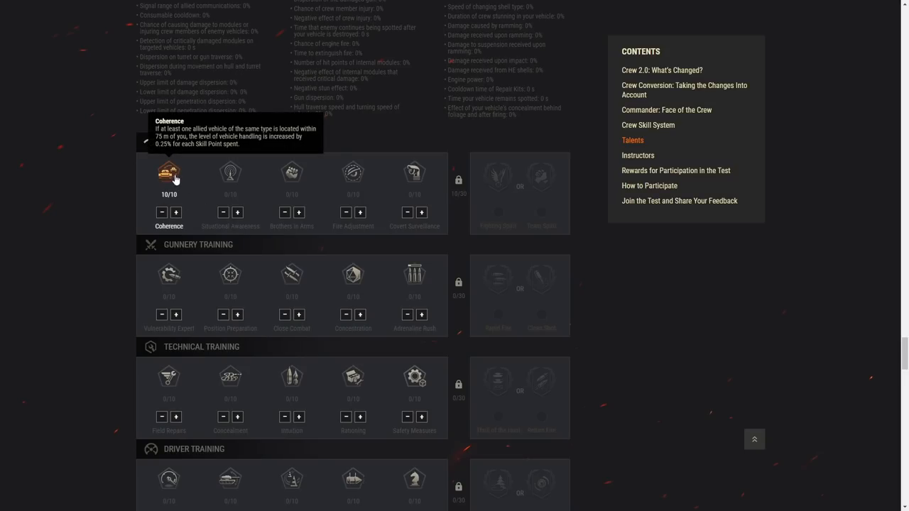
mouse_move(169, 196)
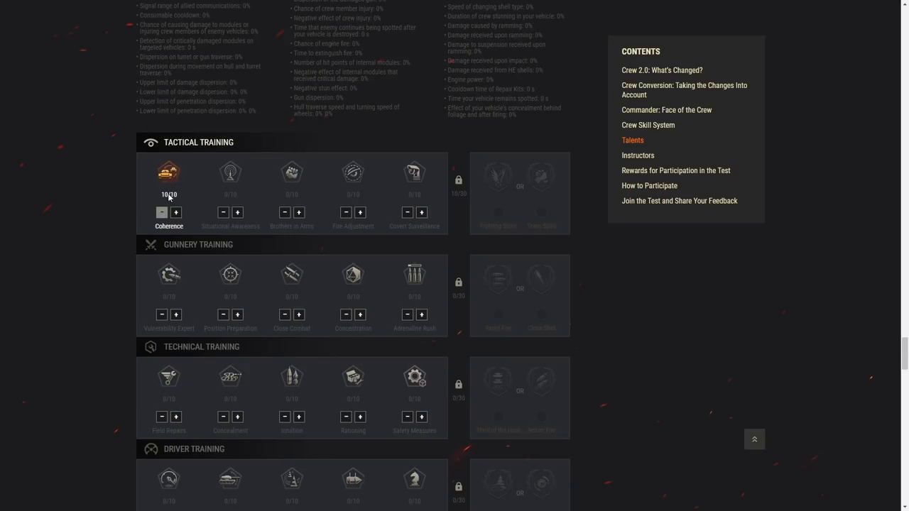
mouse_move(230, 171)
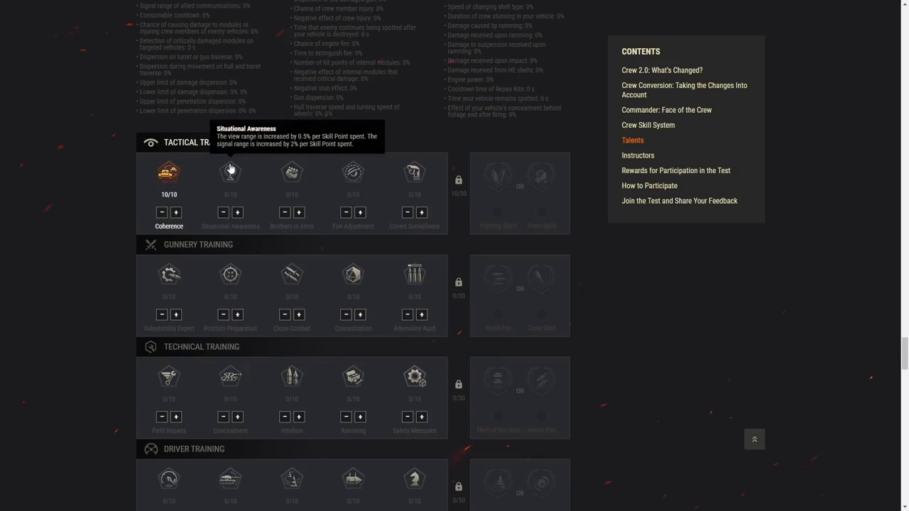
mouse_move(235, 176)
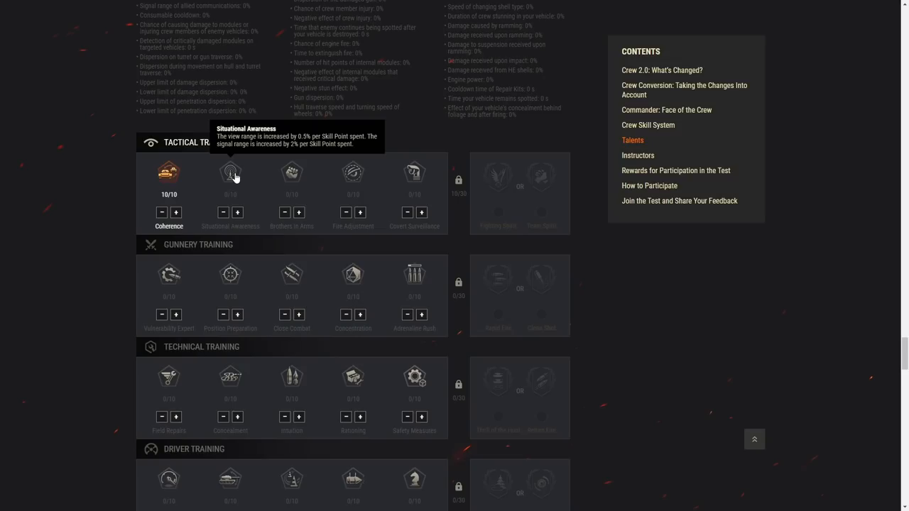
Add points to Situational Awareness until it shows 10/10.
left_click(239, 213)
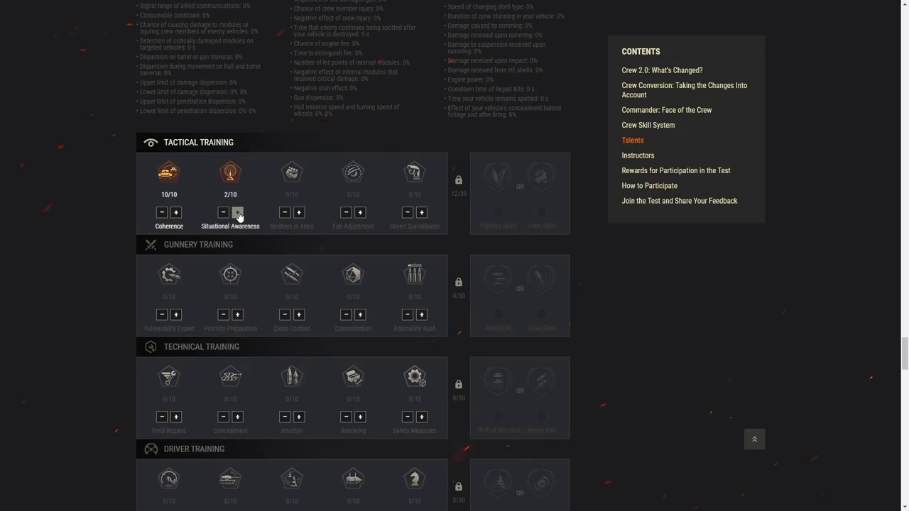
left_click(239, 211)
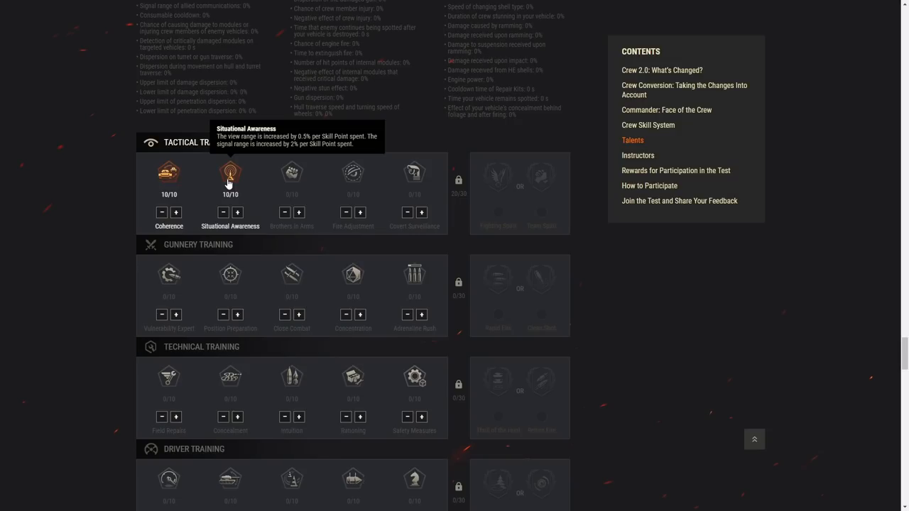
mouse_move(292, 171)
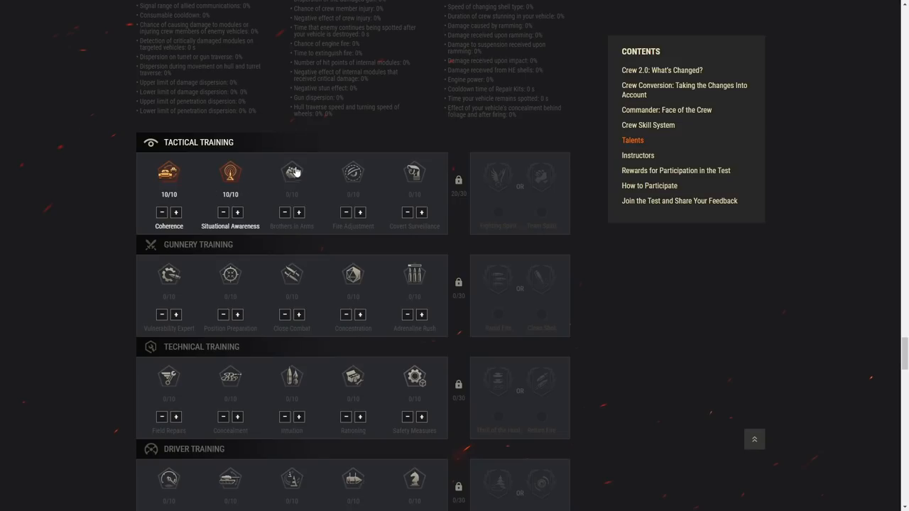
mouse_move(291, 173)
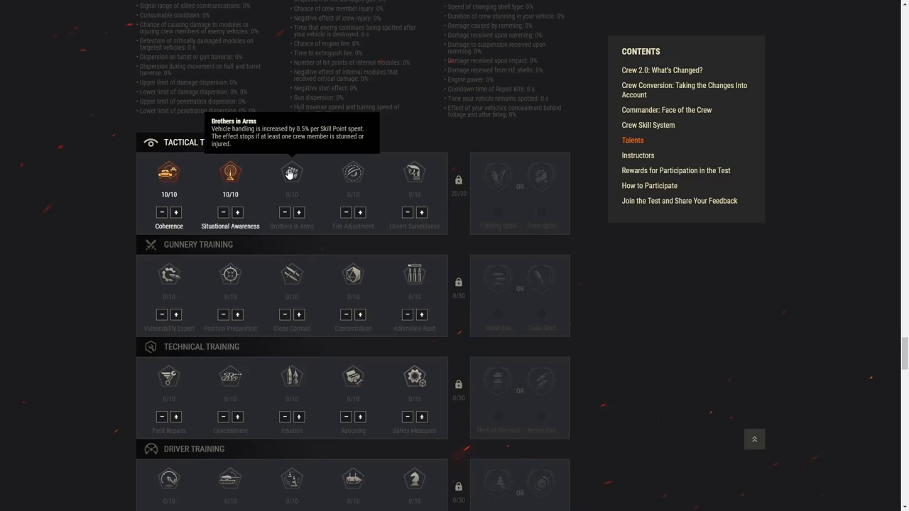
Max Brothers in Arms at 10/10, then add points into Fire Adjustment.
left_click(300, 213)
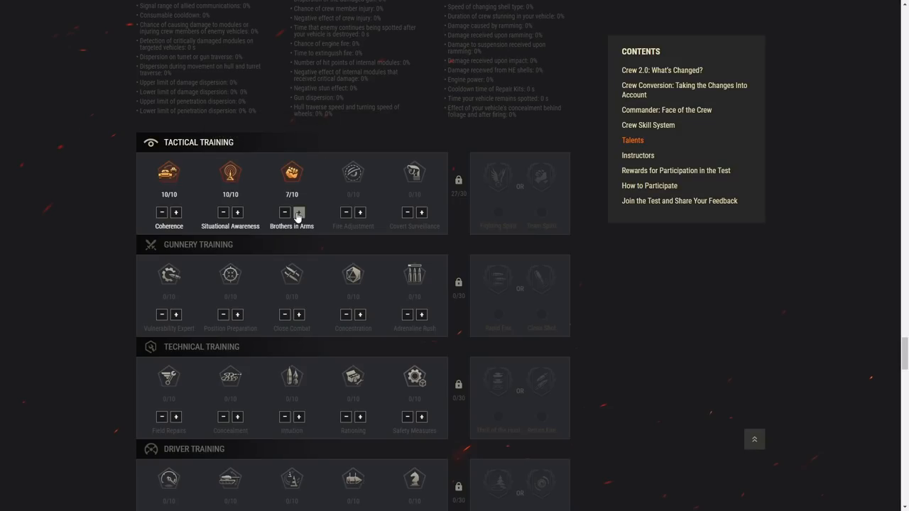
left_click(303, 213)
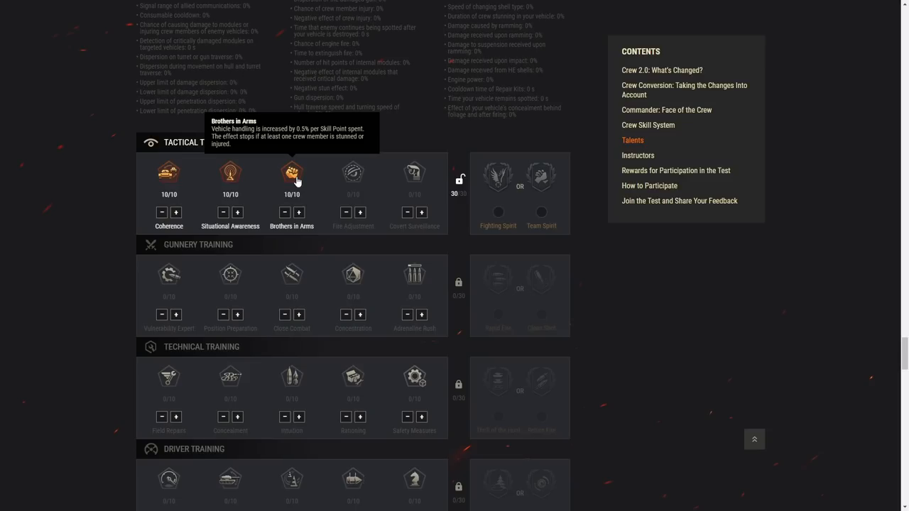
mouse_move(344, 178)
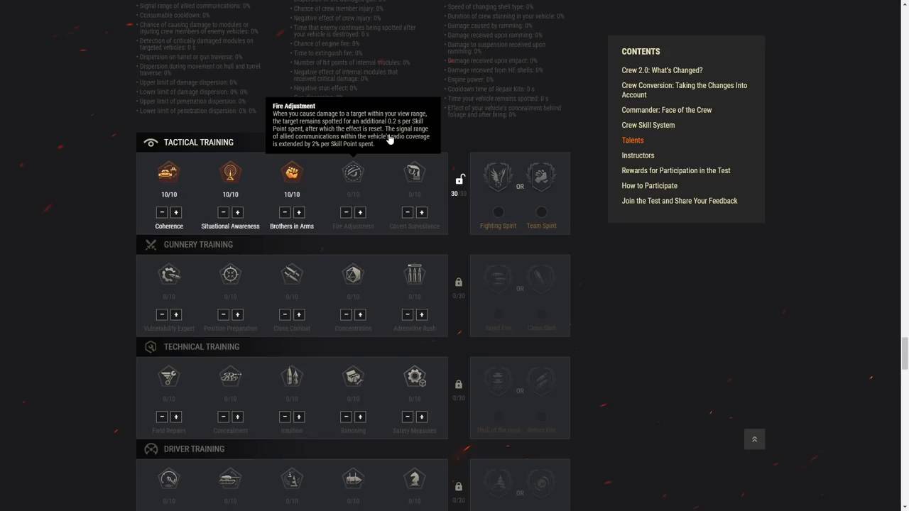
mouse_move(375, 137)
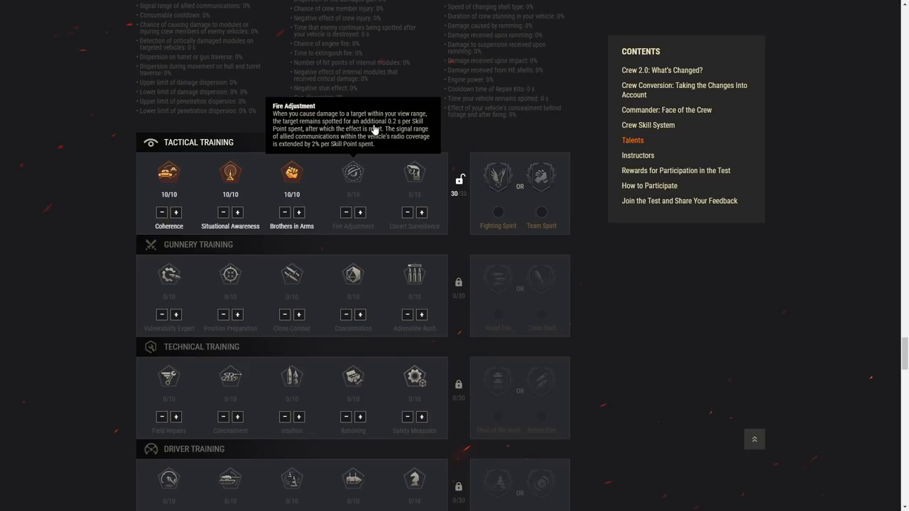
mouse_move(361, 170)
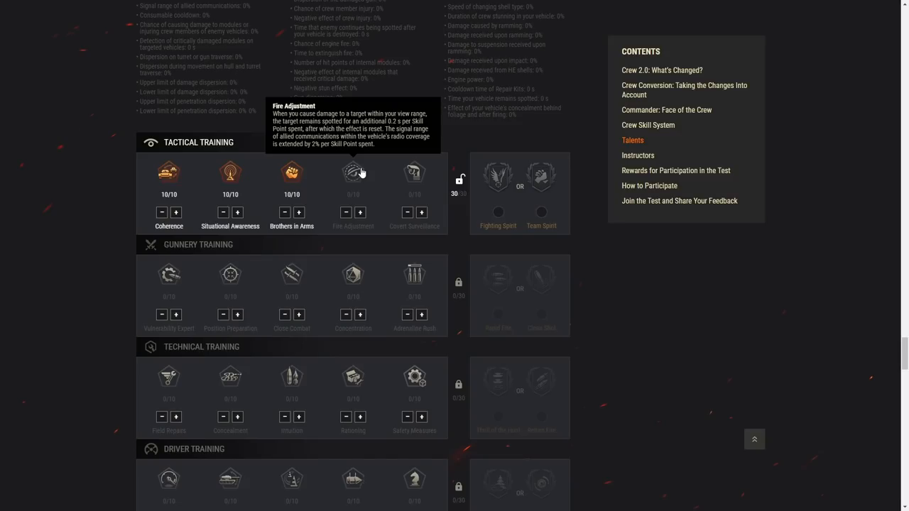
left_click(362, 213)
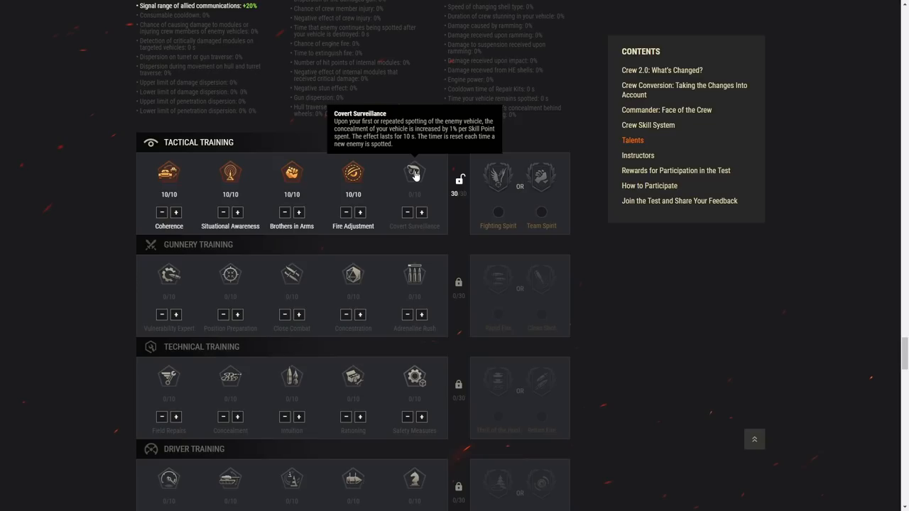
mouse_move(483, 303)
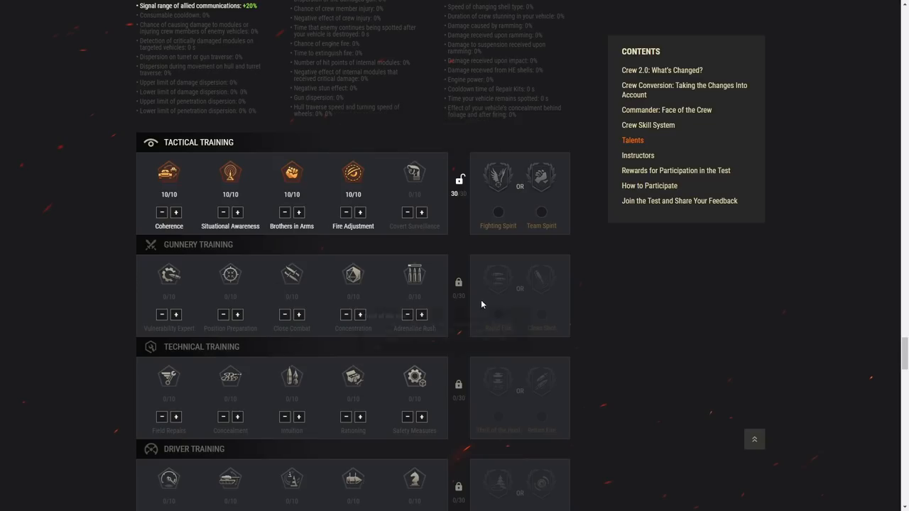
Bring Covert Surveillance up to the full 10 points.
left_click(422, 213)
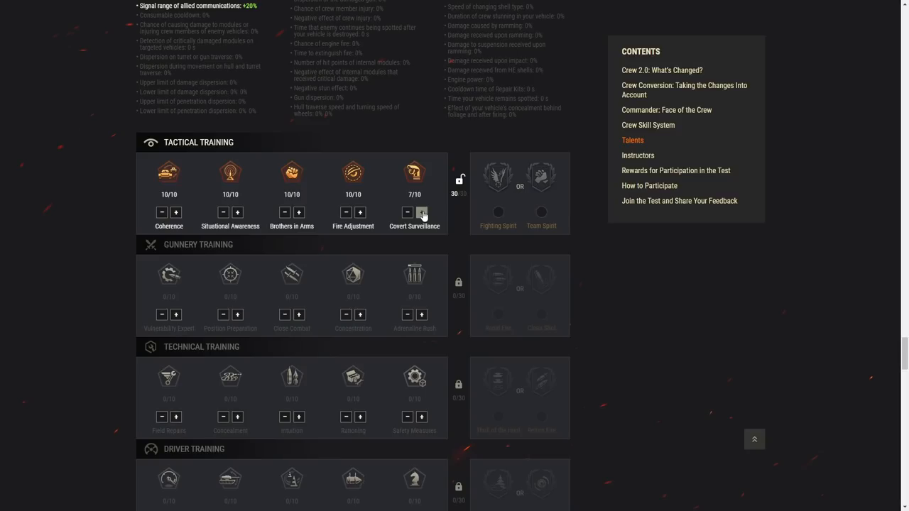
left_click(423, 213)
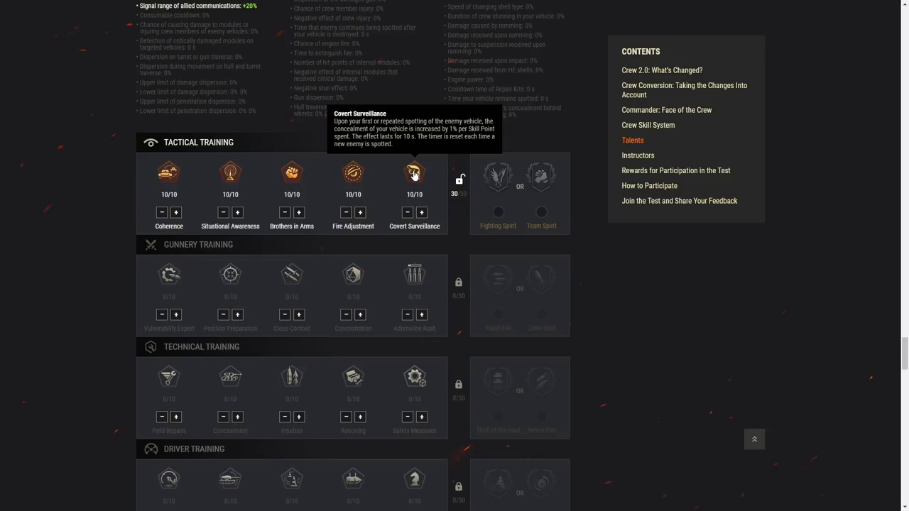
mouse_move(497, 173)
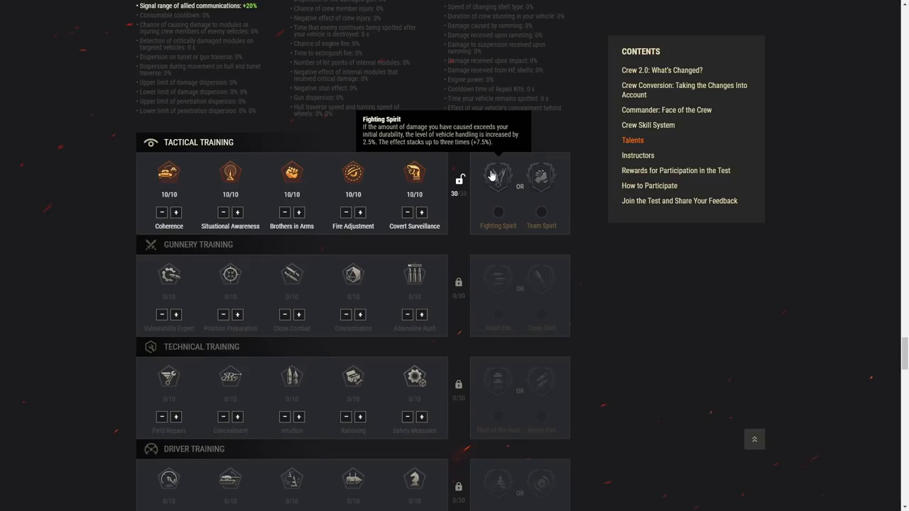
mouse_move(491, 171)
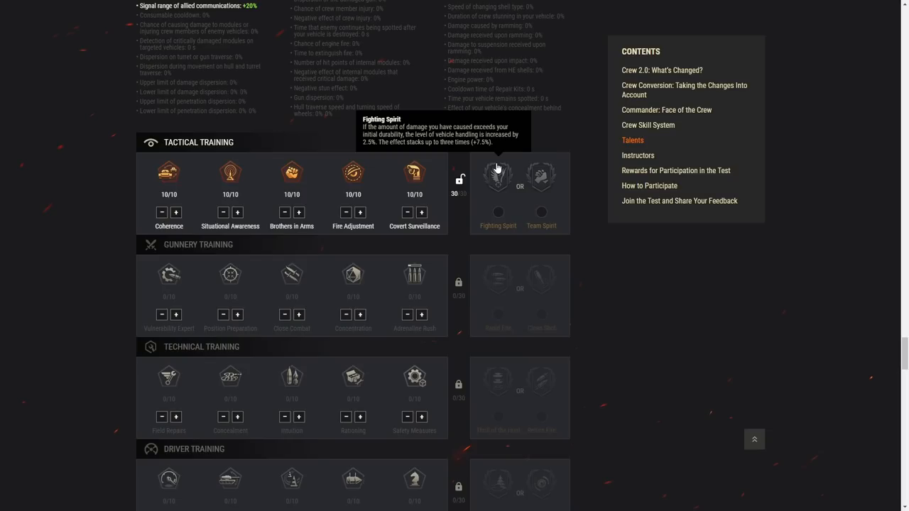
mouse_move(497, 183)
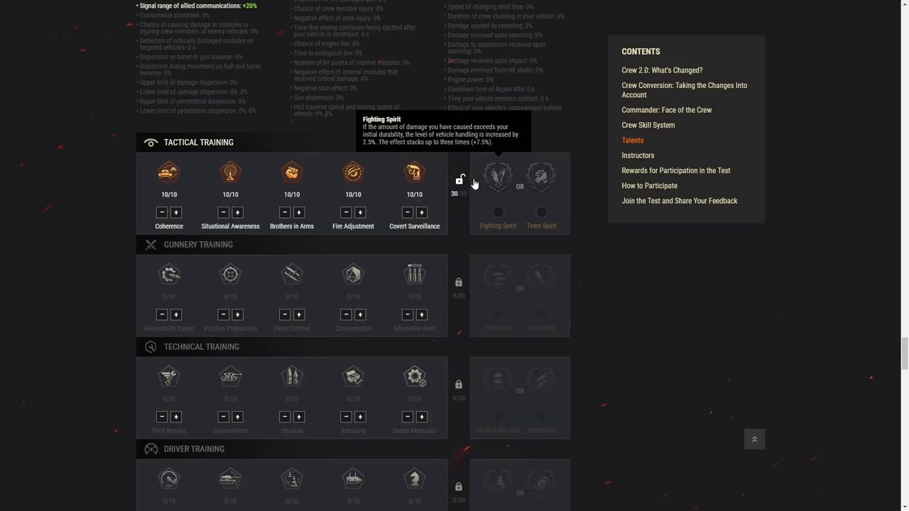
mouse_move(543, 174)
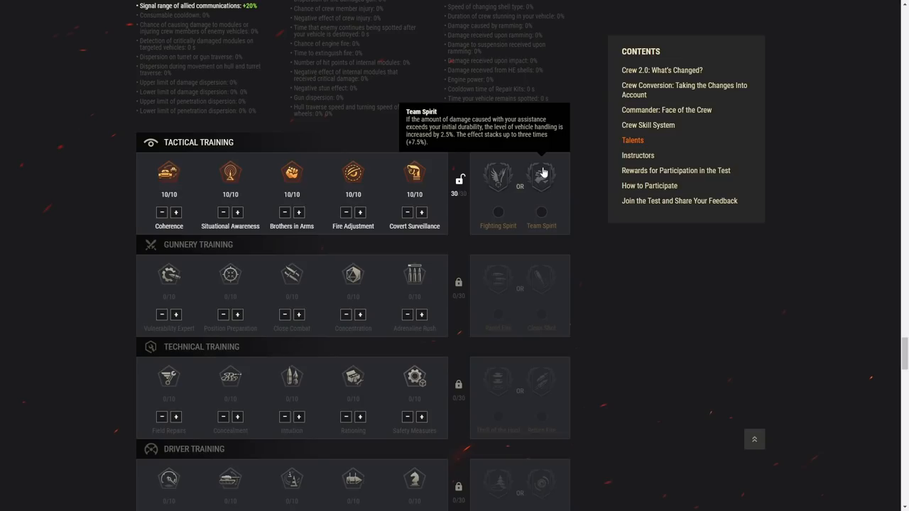
mouse_move(498, 178)
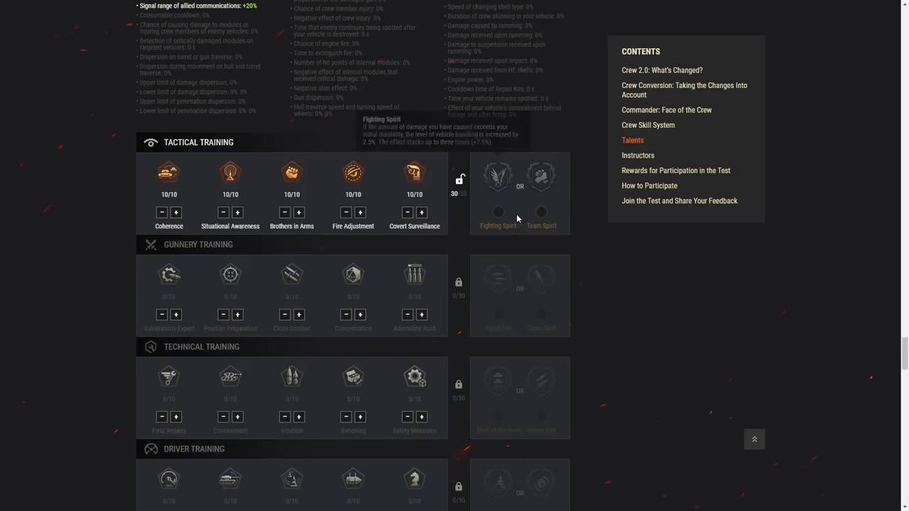
mouse_move(514, 204)
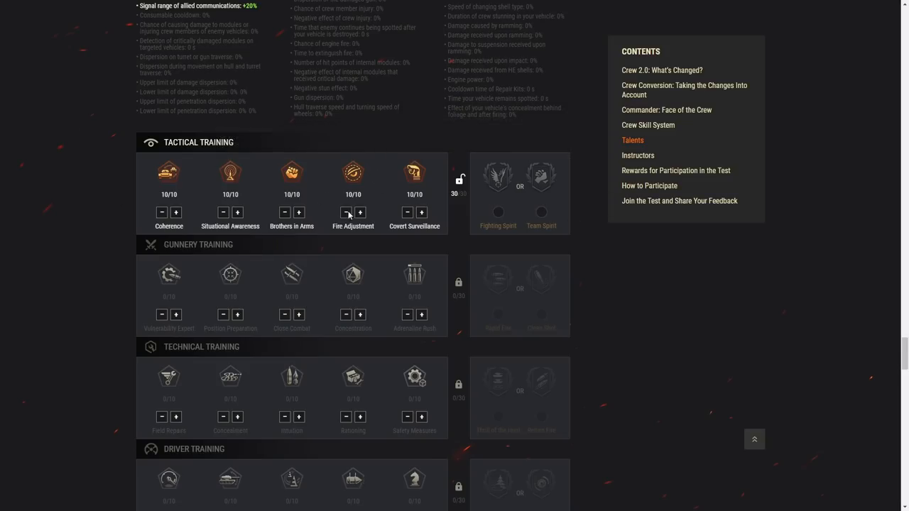
mouse_move(428, 176)
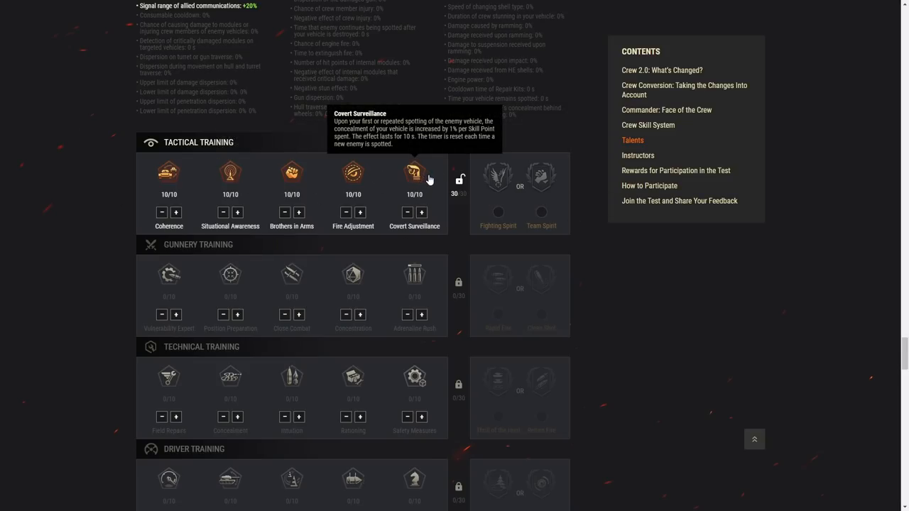
mouse_move(147, 174)
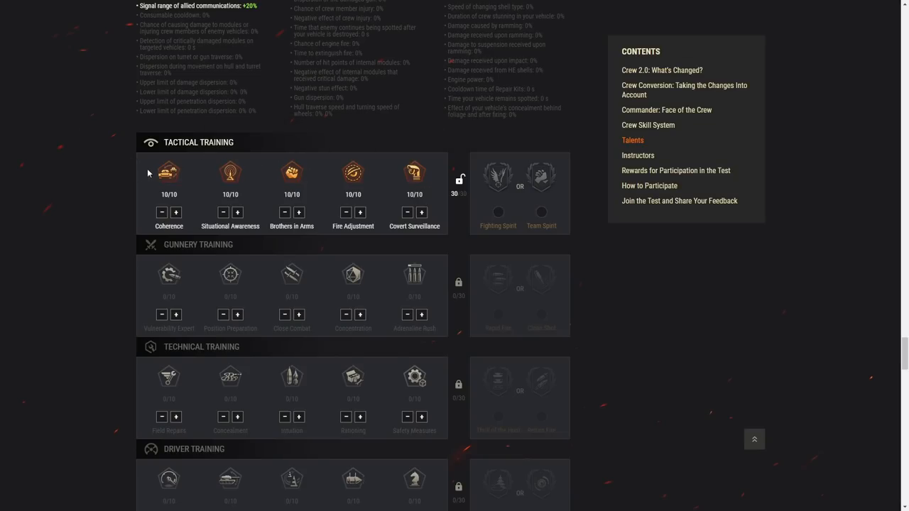
mouse_move(291, 173)
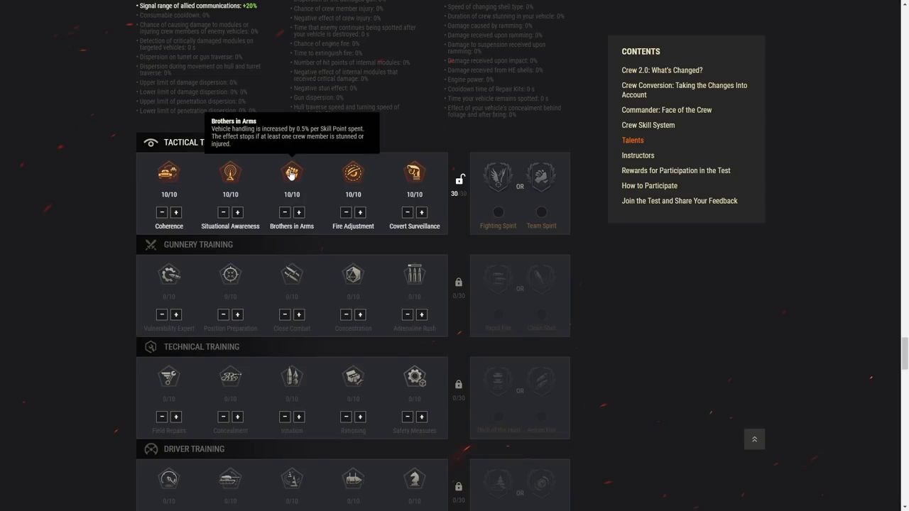
mouse_move(496, 183)
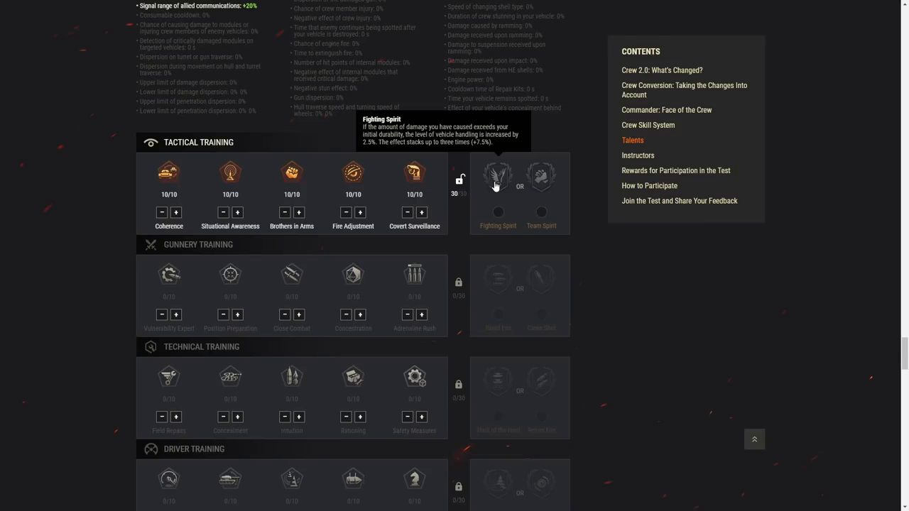
mouse_move(128, 190)
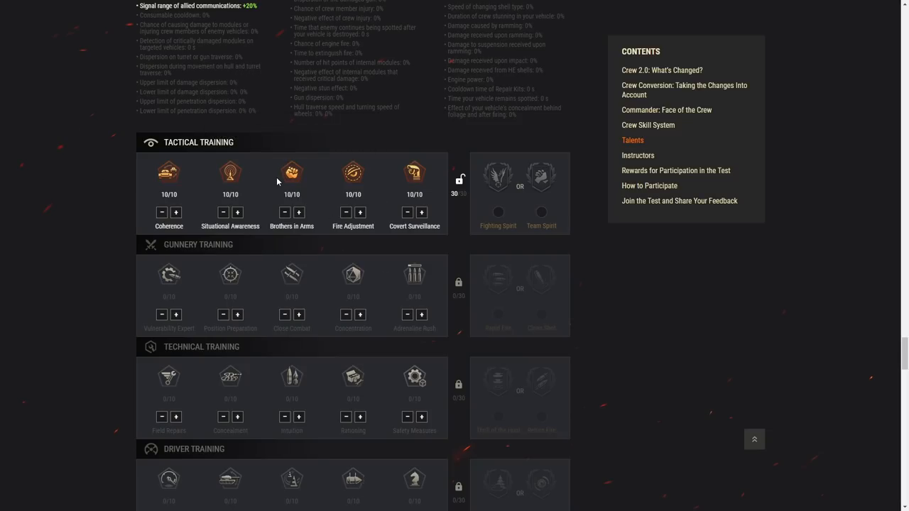
mouse_move(409, 196)
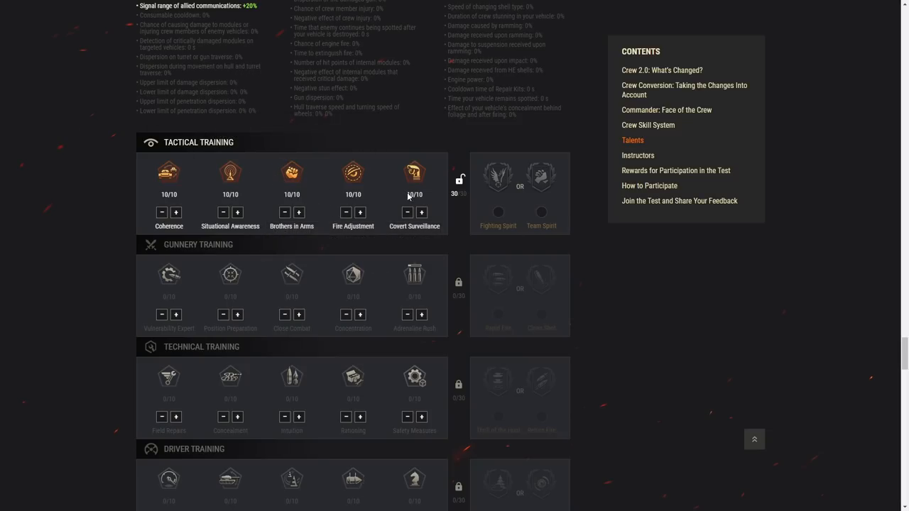
Take points back out of the Covert Surveillance tactical skill.
left_click(407, 213)
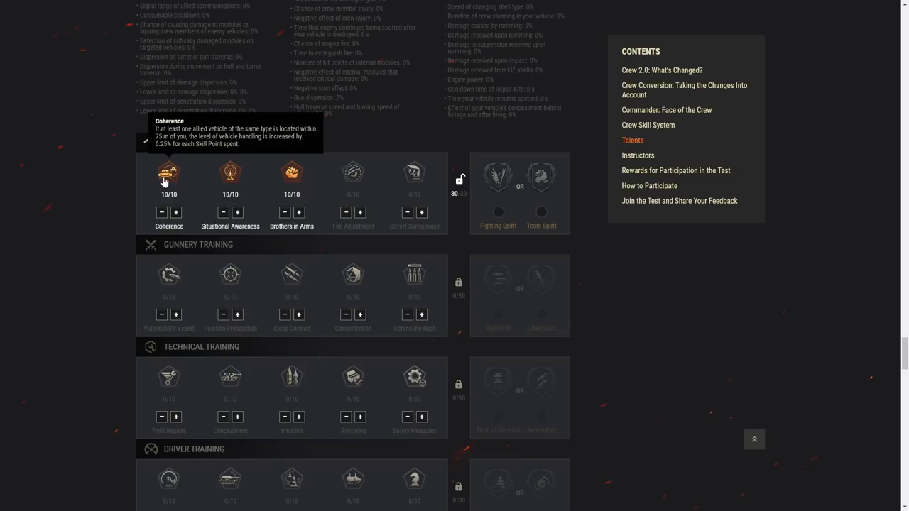
mouse_move(243, 179)
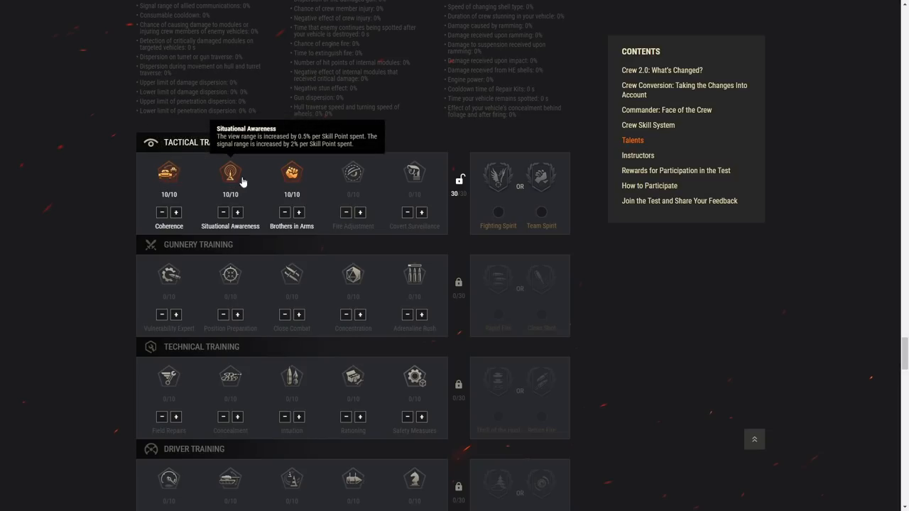
mouse_move(497, 183)
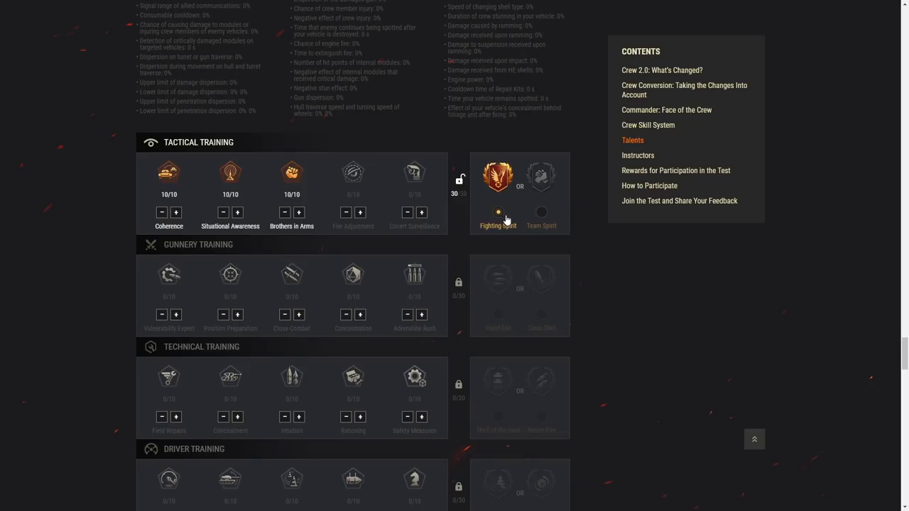
mouse_move(169, 275)
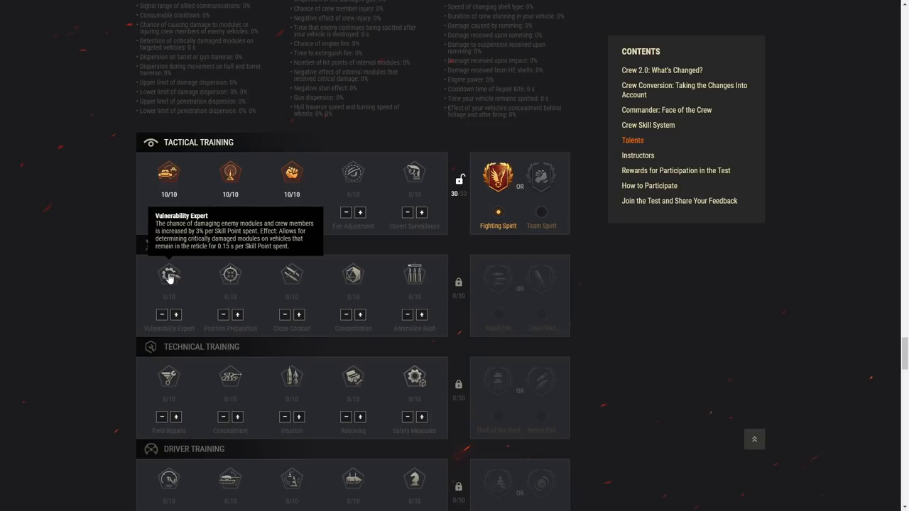
mouse_move(232, 274)
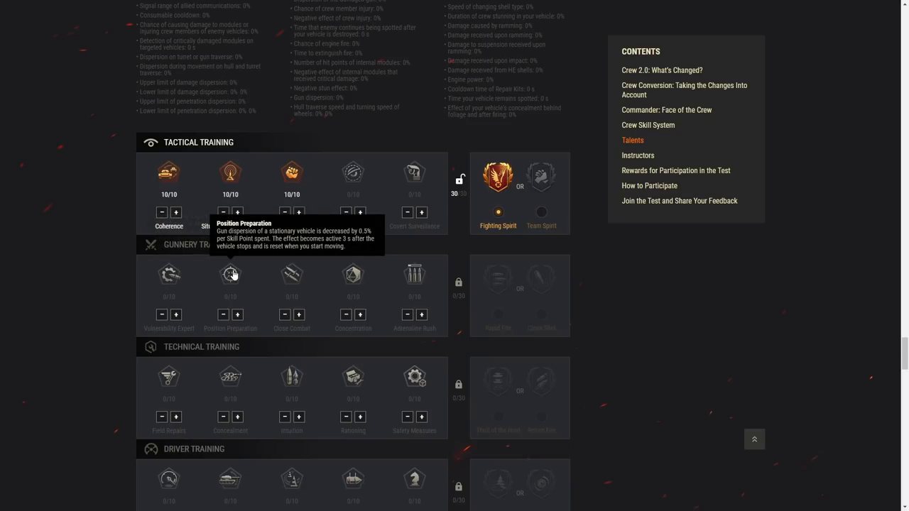
mouse_move(238, 312)
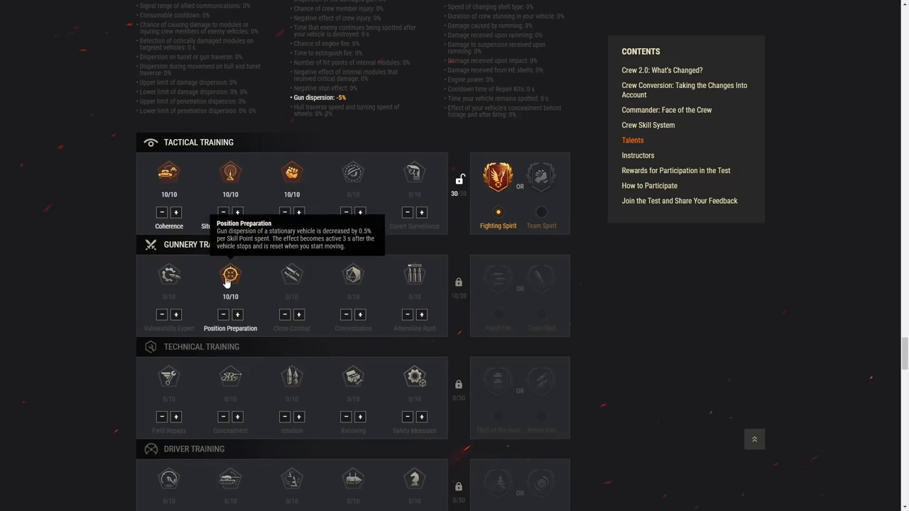
mouse_move(233, 278)
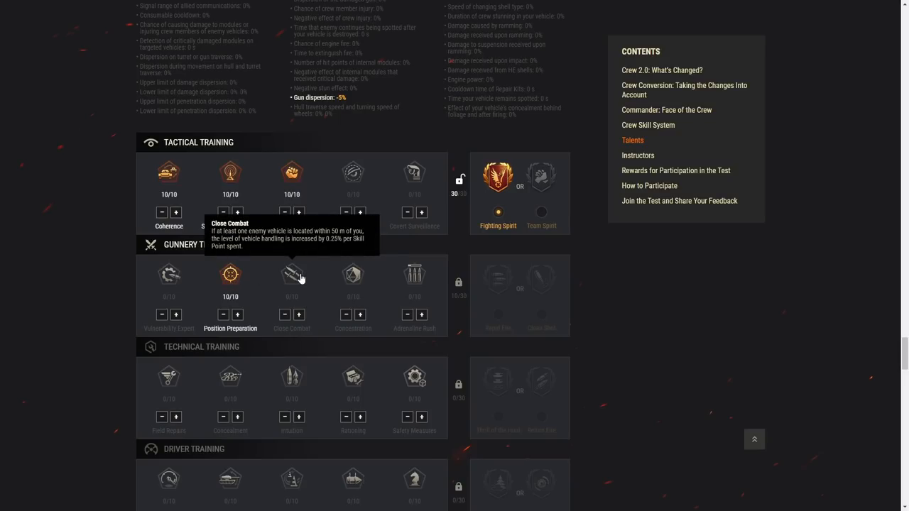
mouse_move(306, 278)
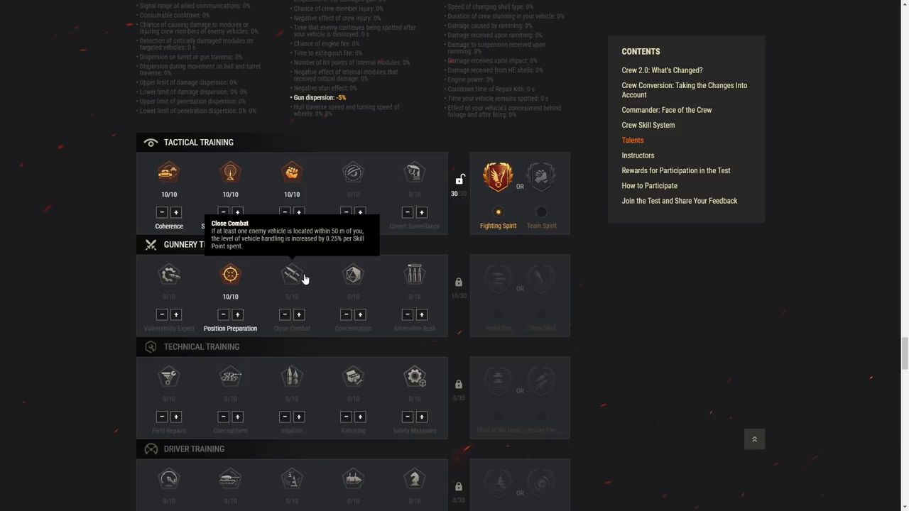
mouse_move(301, 277)
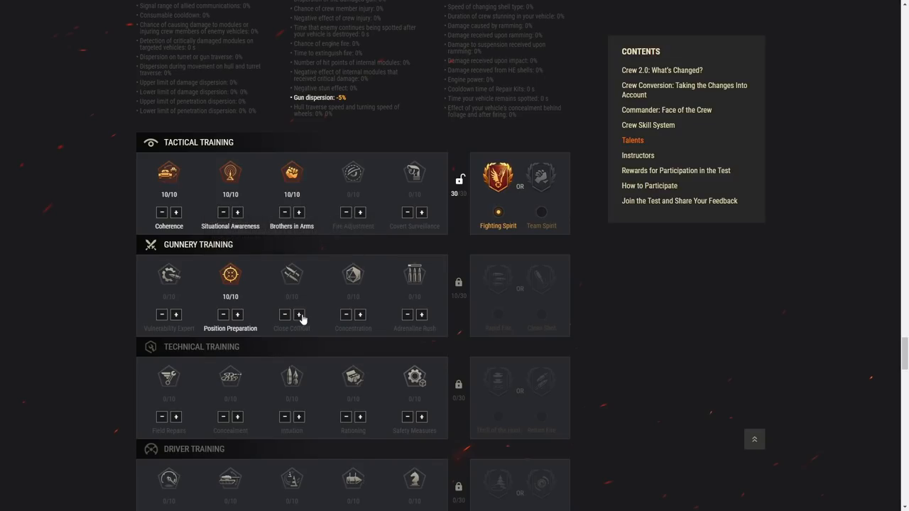
Set Close Combat and Concentration each to 10/10 in Gunnery Training.
left_click(301, 314)
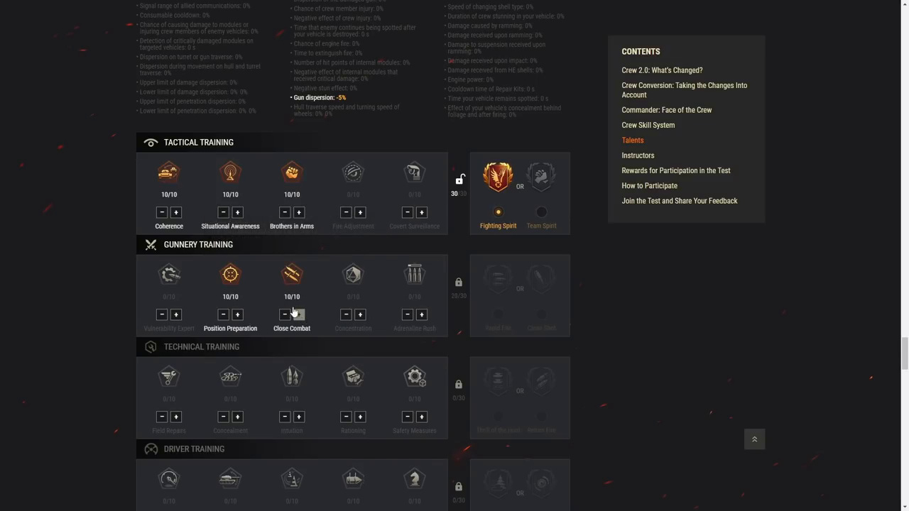
mouse_move(352, 277)
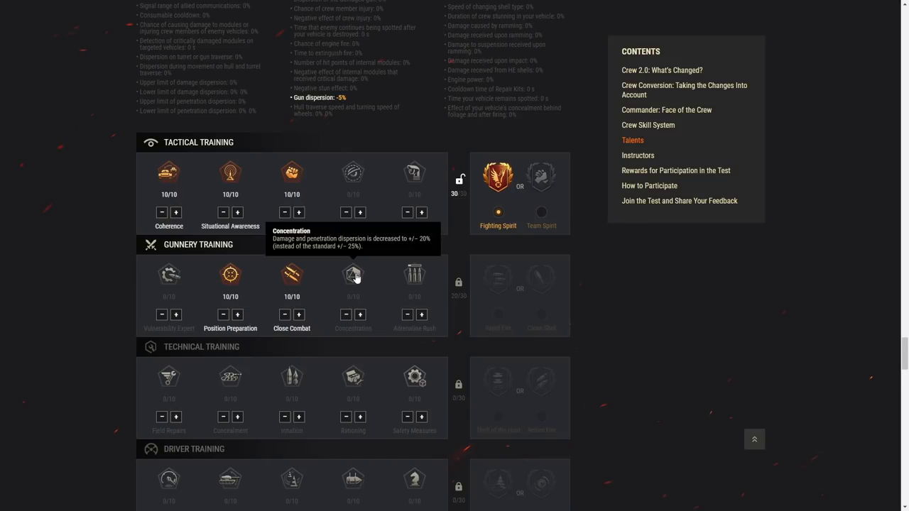
left_click(352, 276)
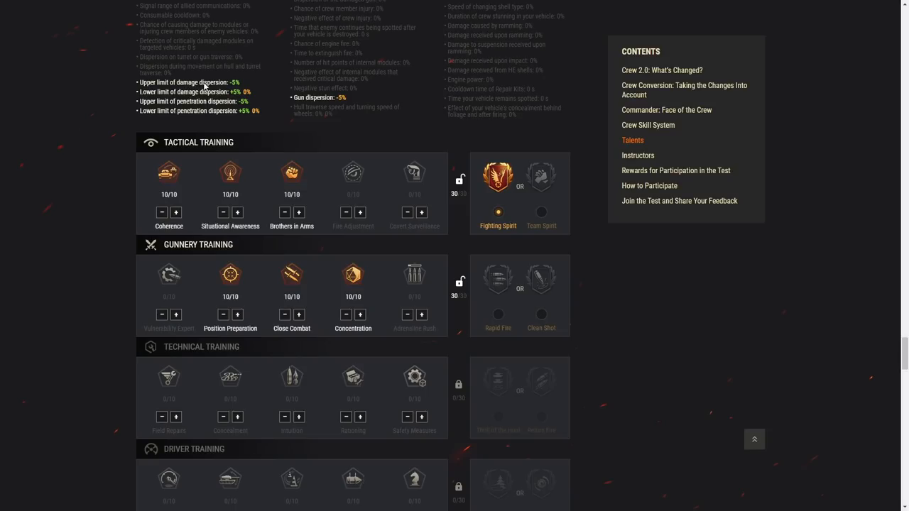
mouse_move(149, 116)
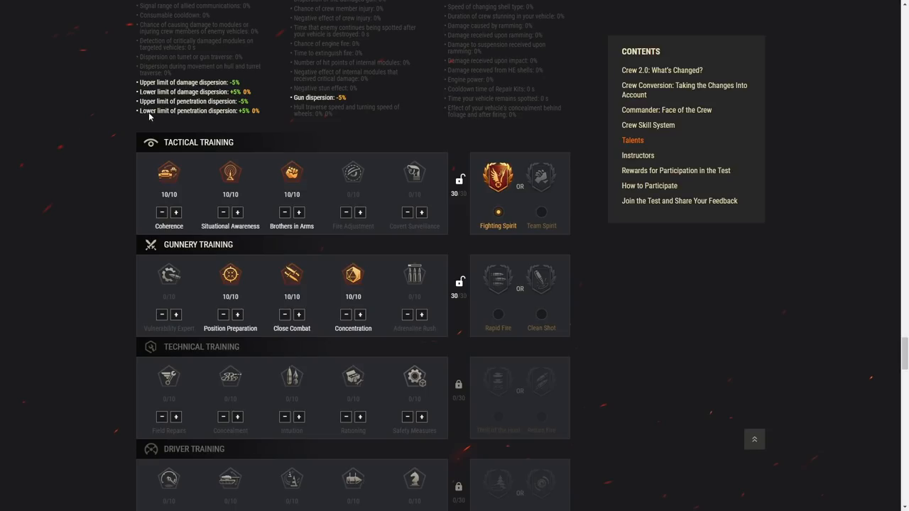
mouse_move(171, 107)
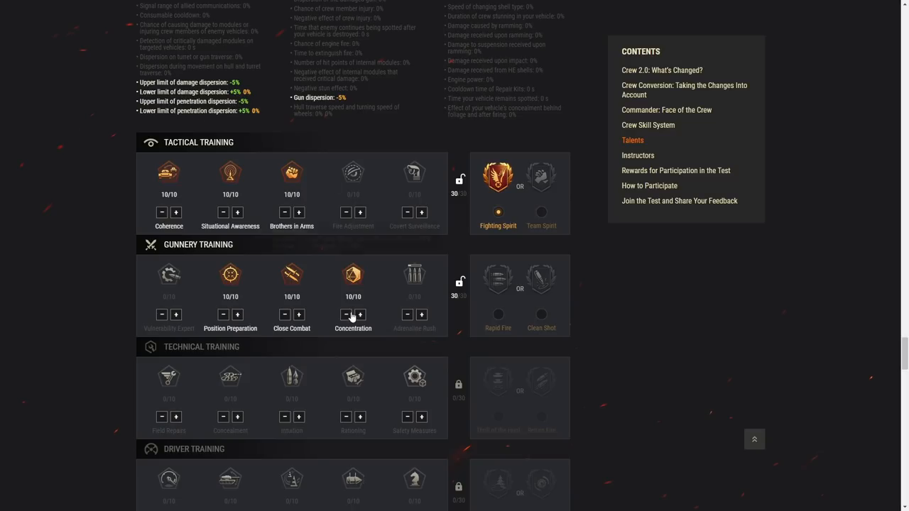
mouse_move(379, 270)
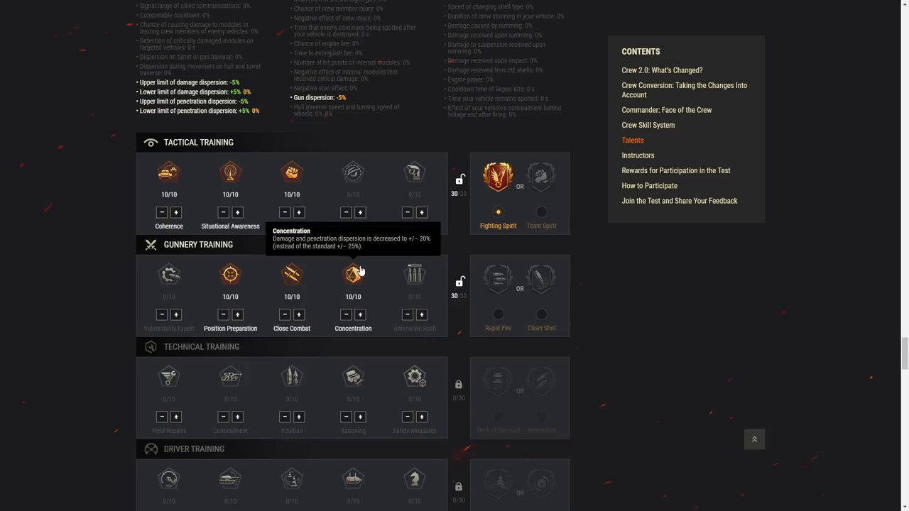
mouse_move(352, 278)
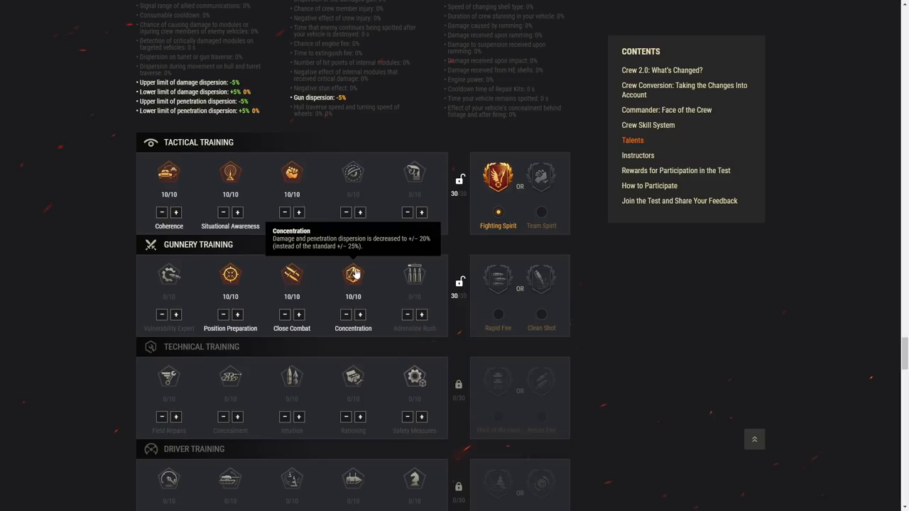
mouse_move(403, 282)
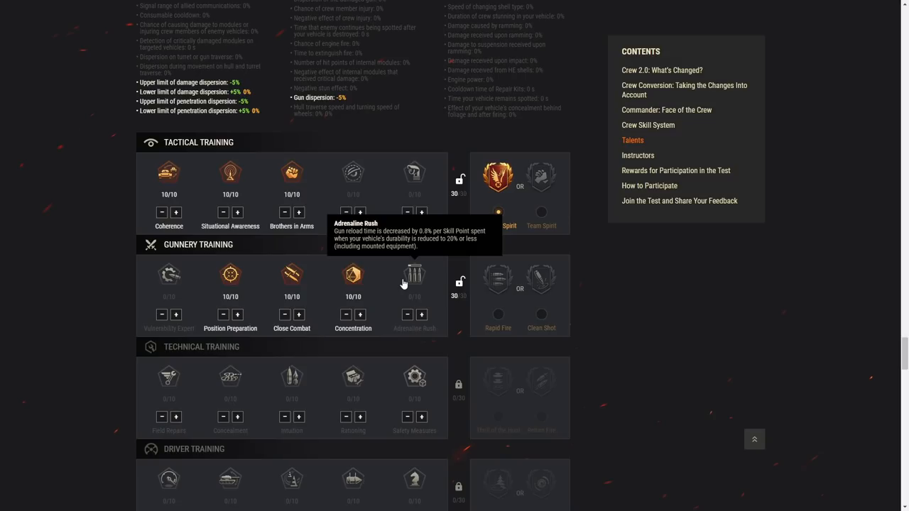
mouse_move(415, 277)
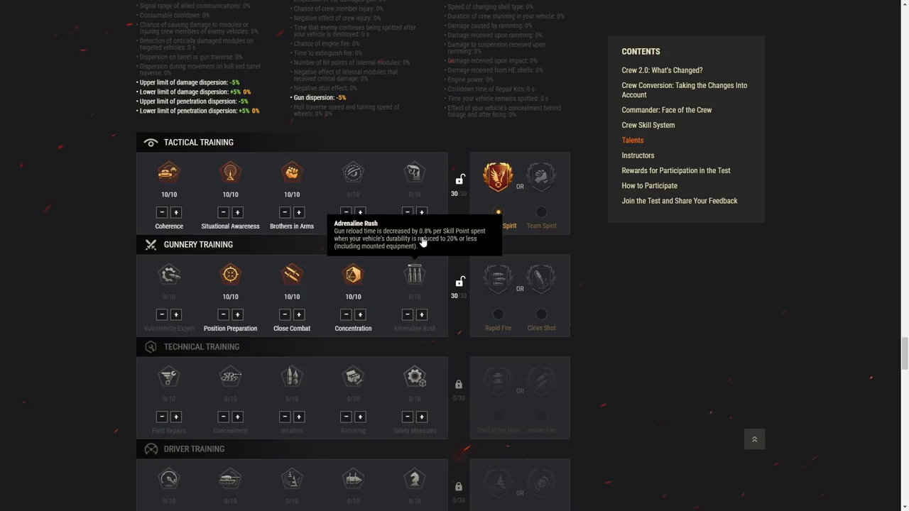
mouse_move(384, 247)
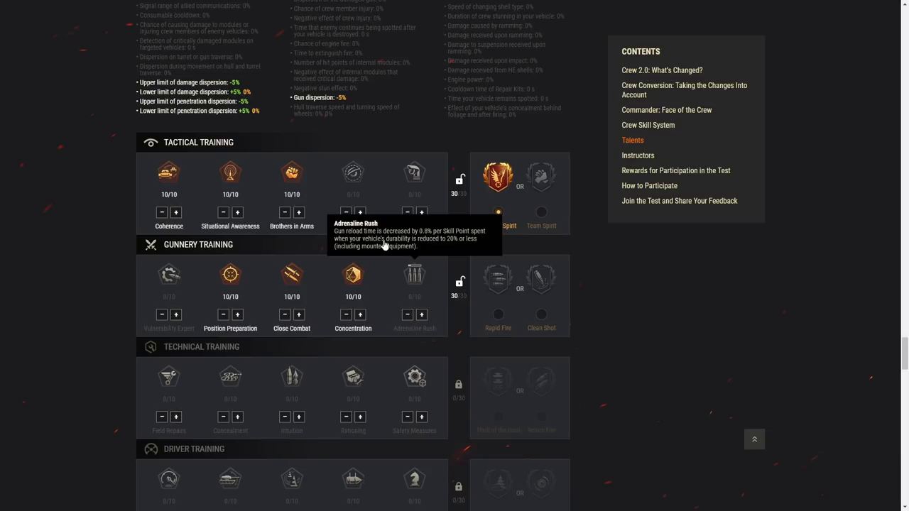
mouse_move(419, 304)
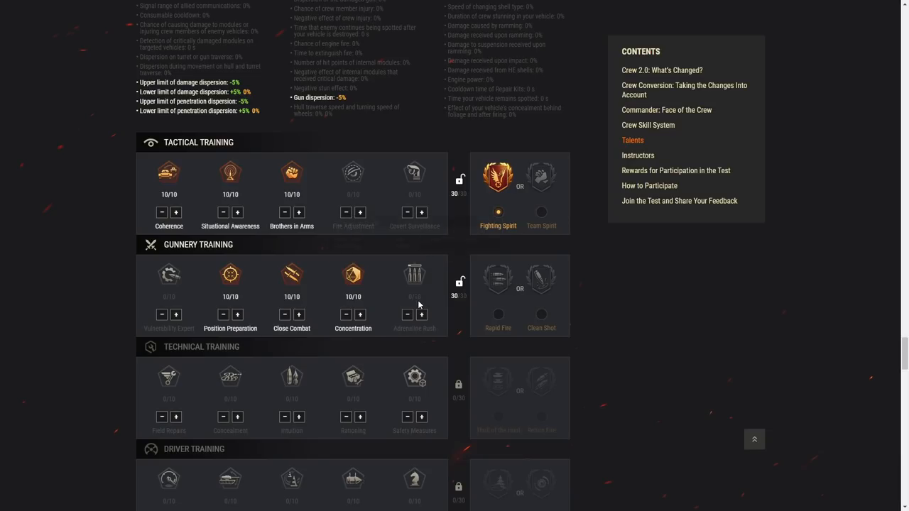
mouse_move(415, 277)
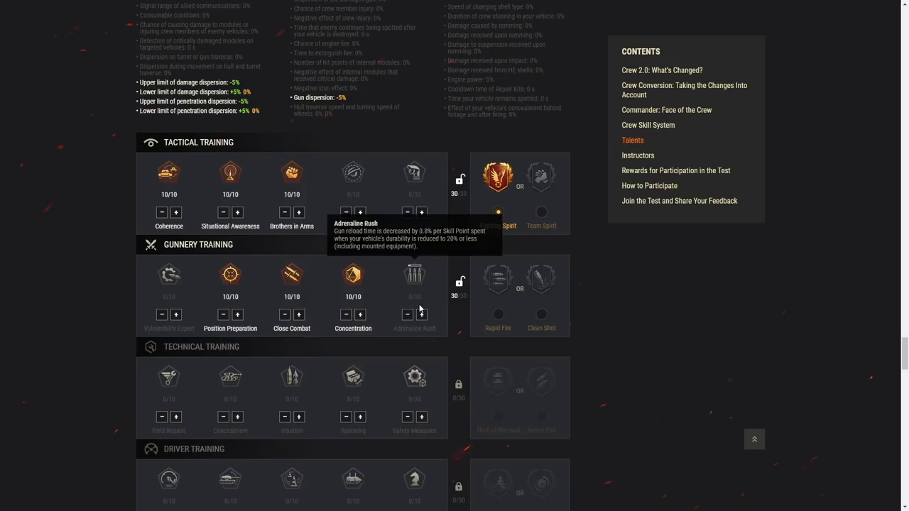
Add skill points to the Adrenaline Rush gunnery talent.
left_click(422, 316)
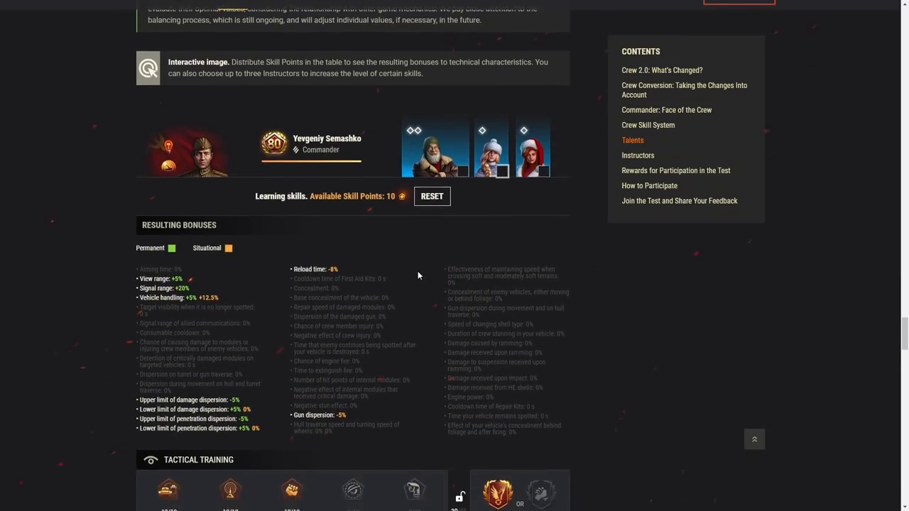
scroll("down", 3)
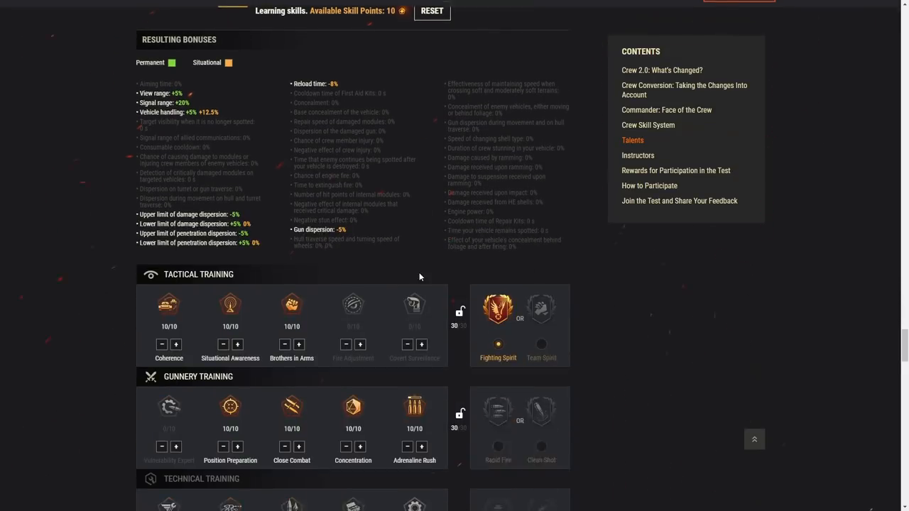
scroll("down", 3)
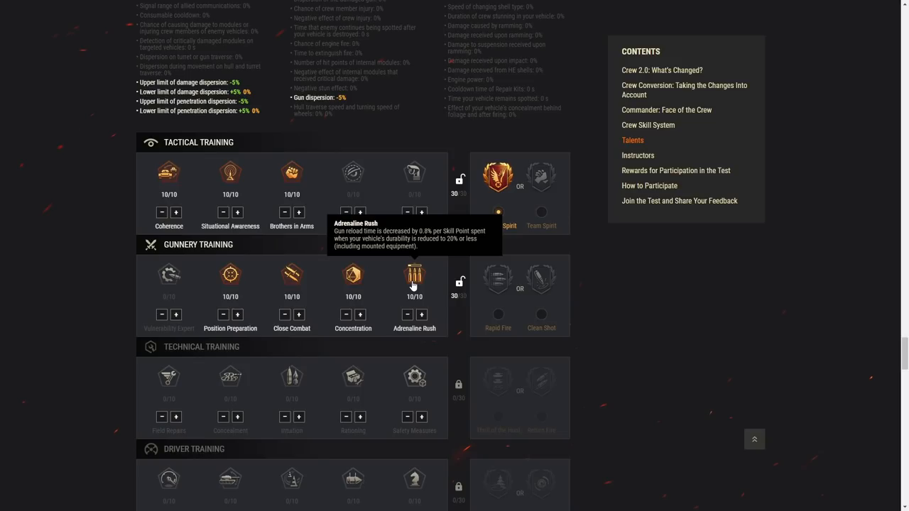
mouse_move(429, 276)
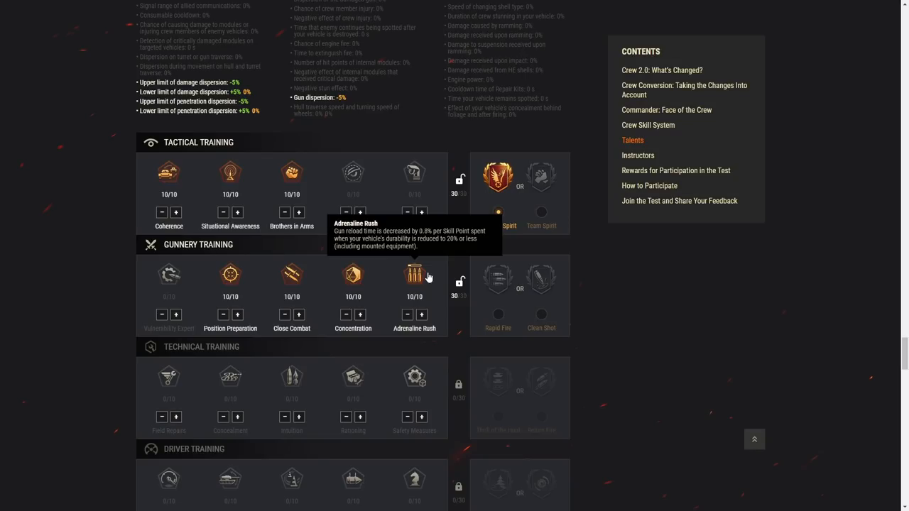
mouse_move(418, 281)
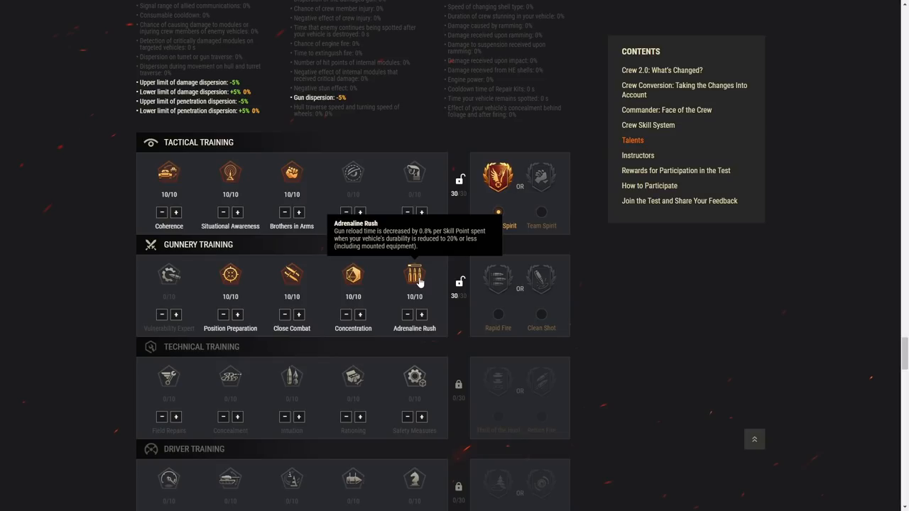
mouse_move(417, 307)
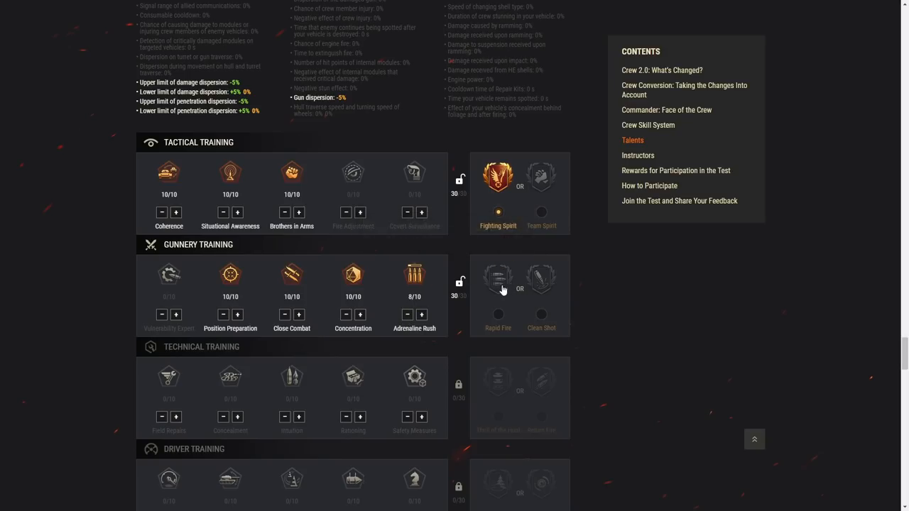
mouse_move(497, 287)
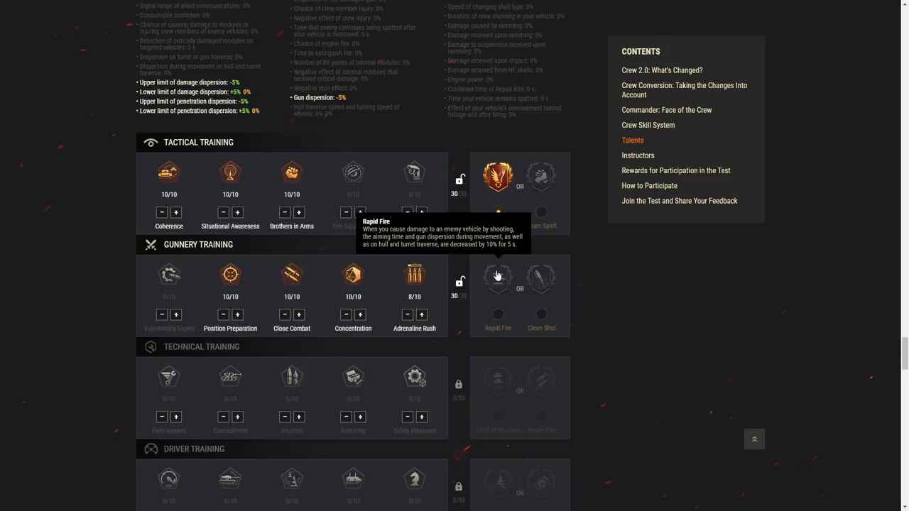
mouse_move(543, 279)
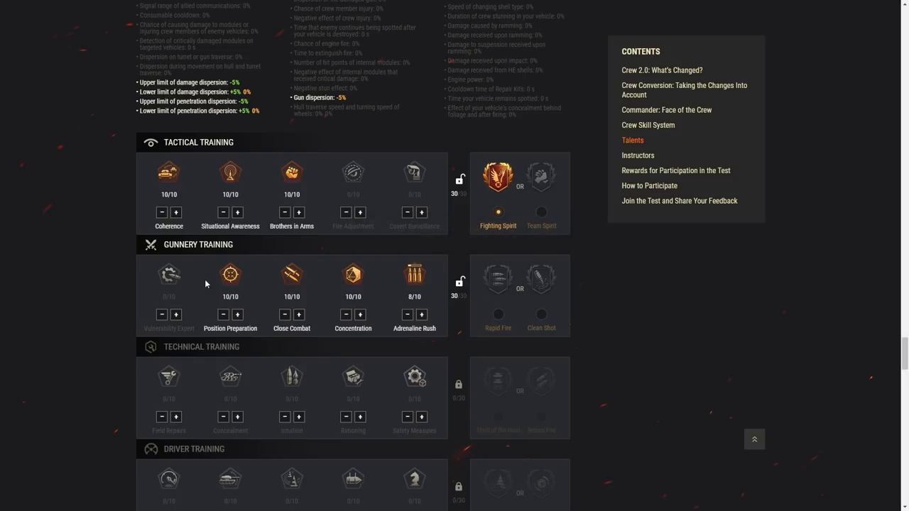
mouse_move(169, 276)
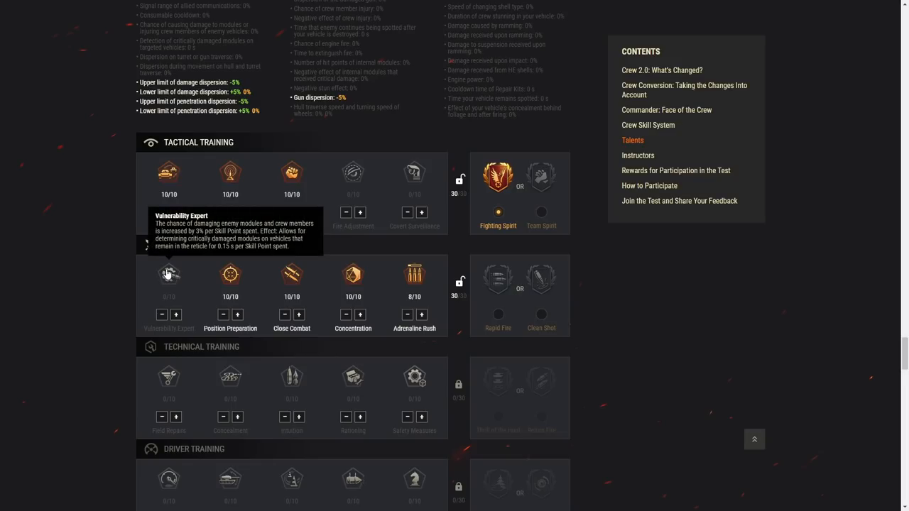
mouse_move(291, 285)
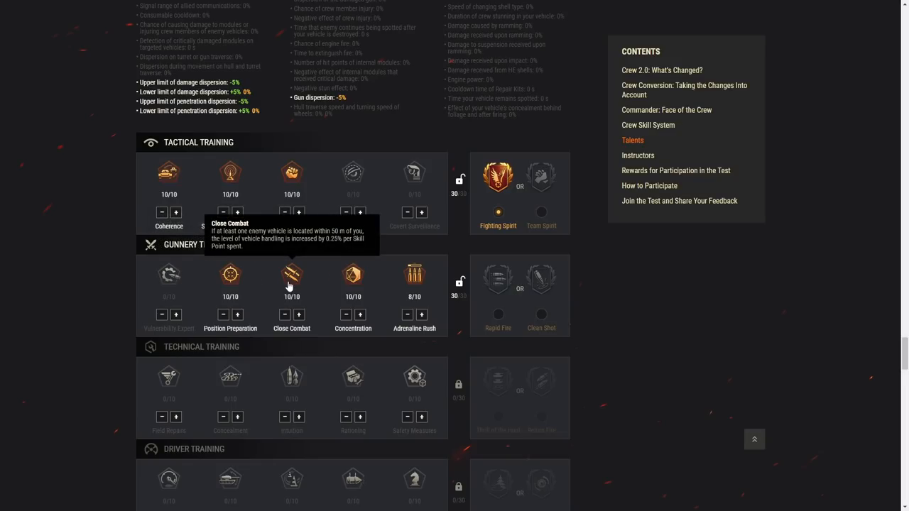
mouse_move(154, 282)
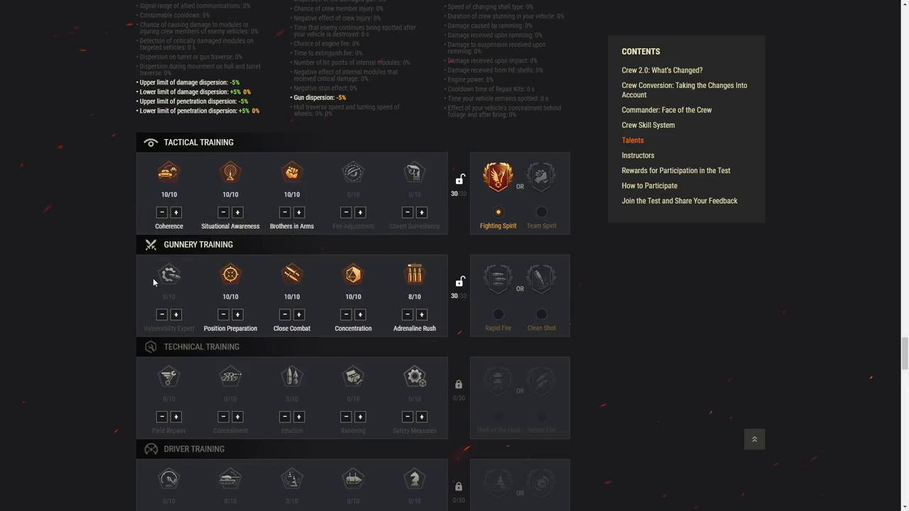
Remove the points from Close Combat and Adrenaline Rush.
left_click(284, 316)
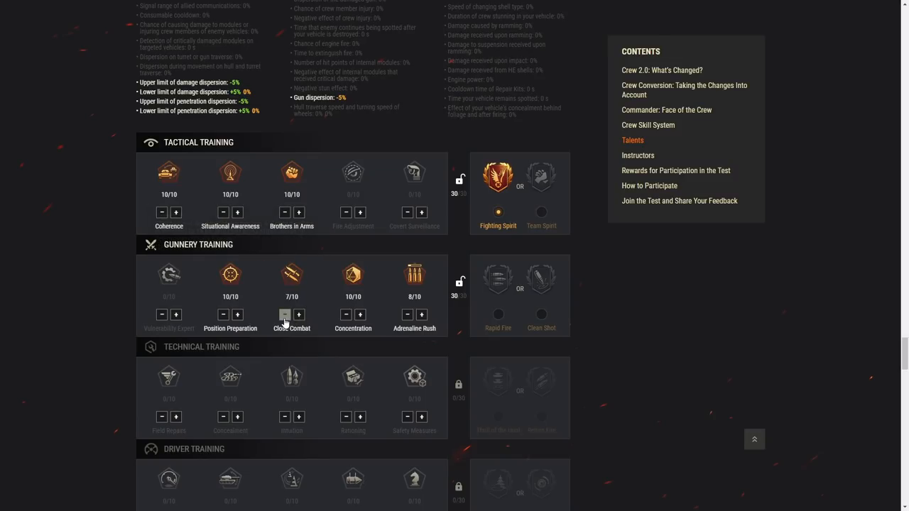
mouse_move(415, 277)
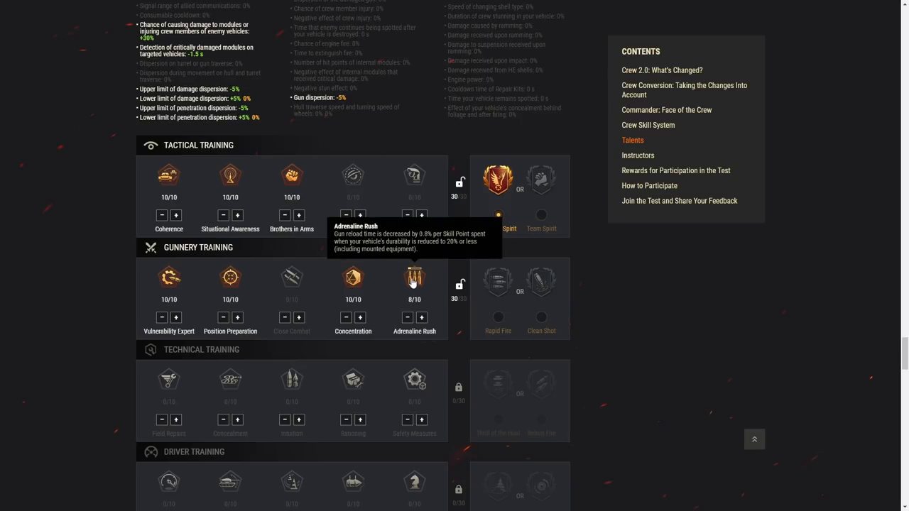
left_click(407, 317)
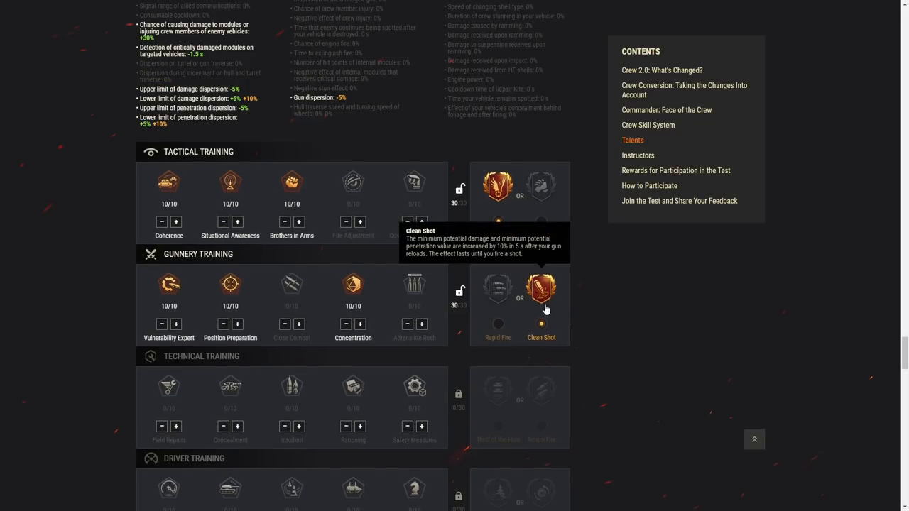
scroll("down", 3)
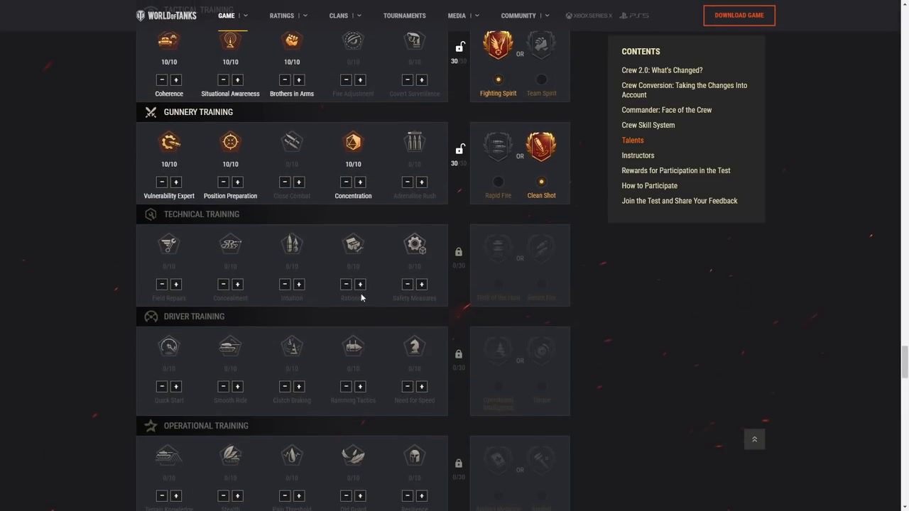
mouse_move(169, 245)
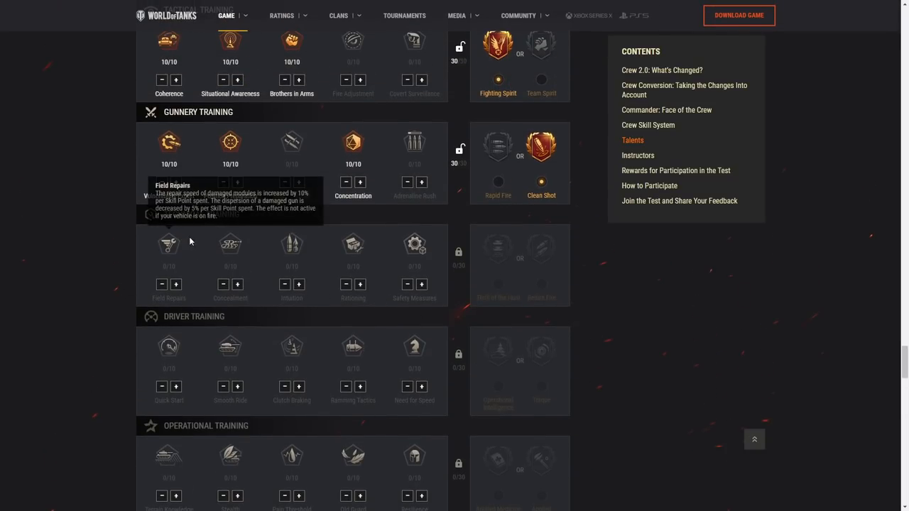
mouse_move(169, 247)
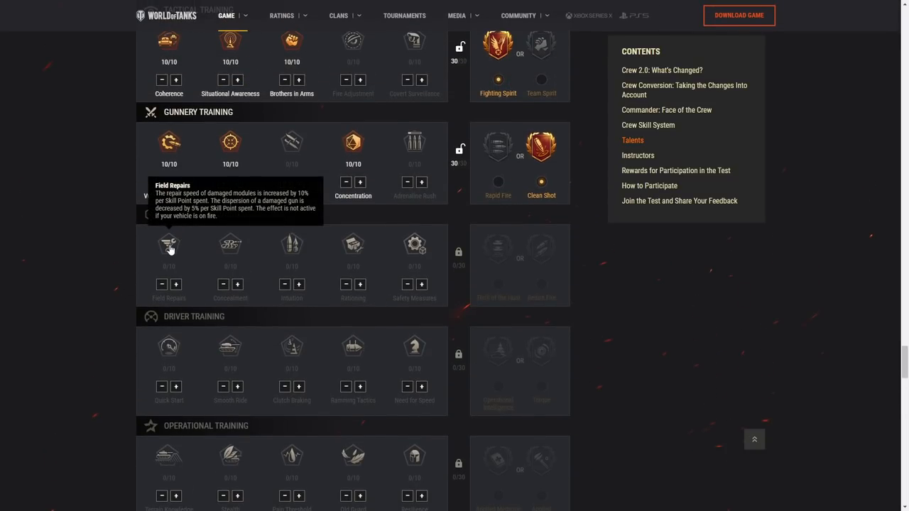
mouse_move(171, 247)
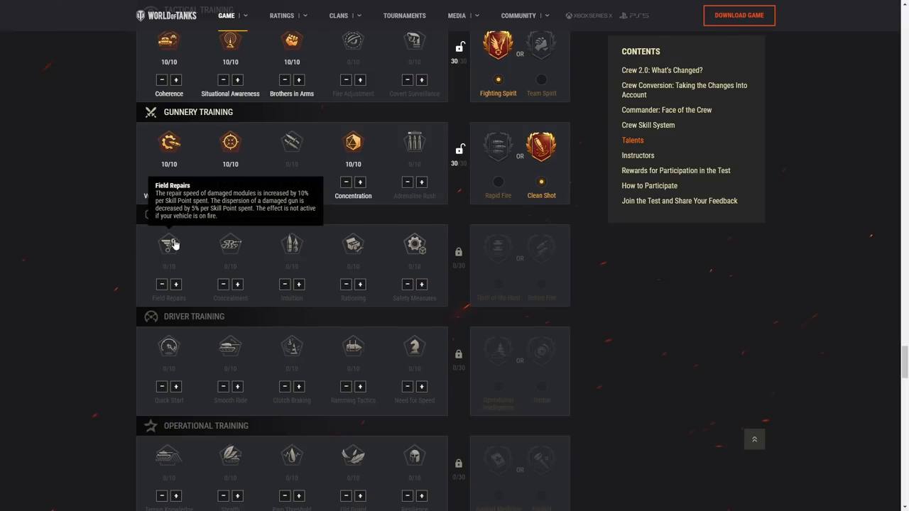
mouse_move(171, 252)
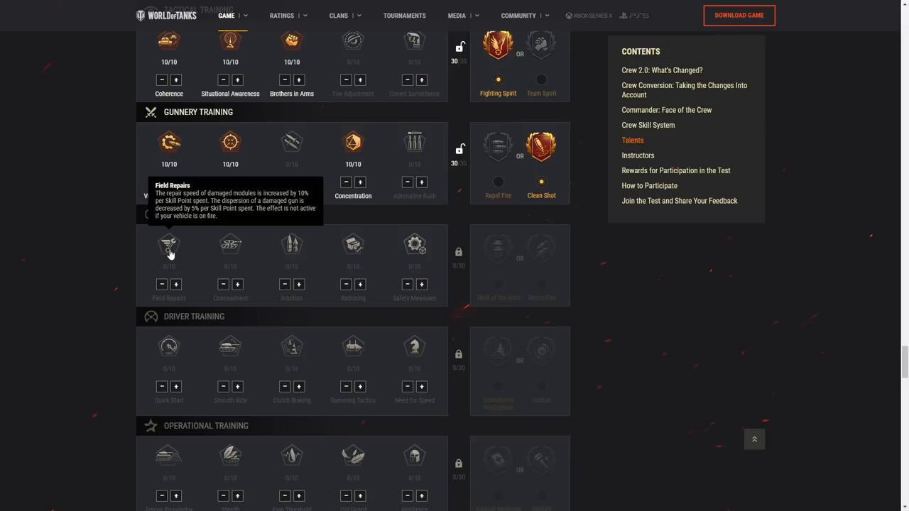
mouse_move(189, 281)
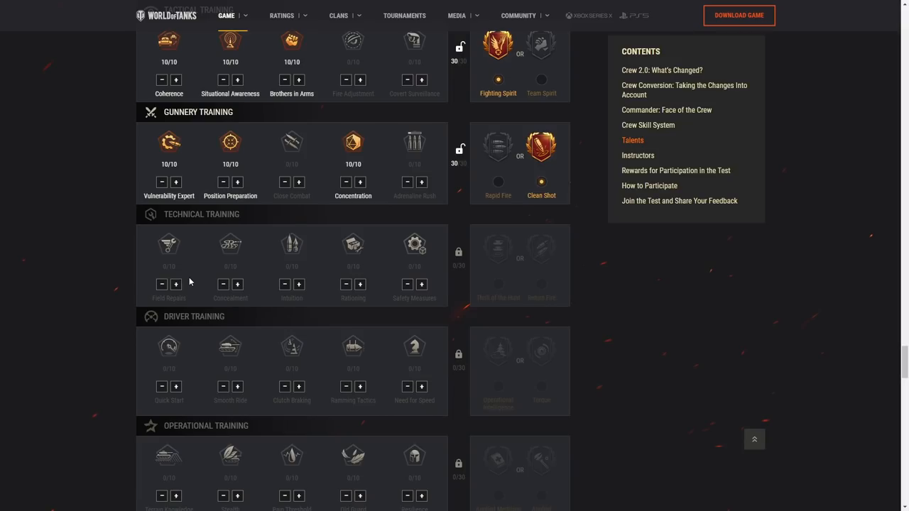
mouse_move(169, 248)
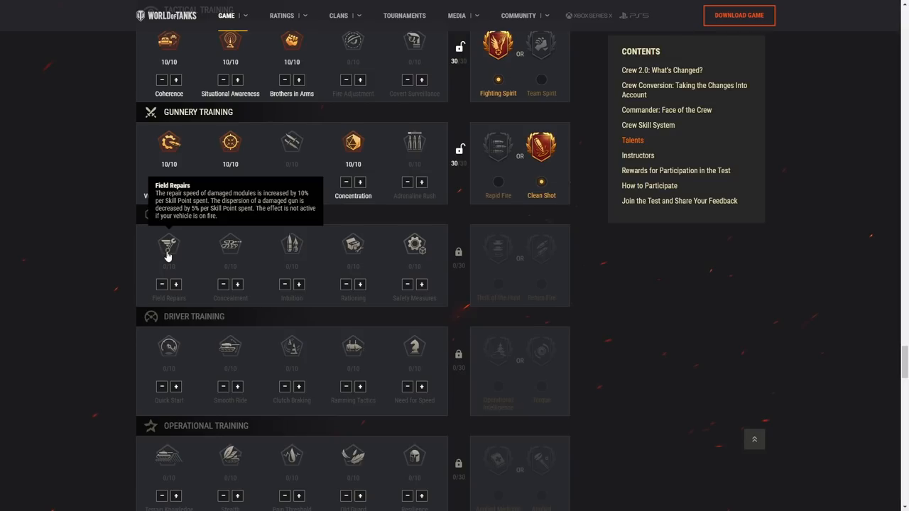
mouse_move(185, 281)
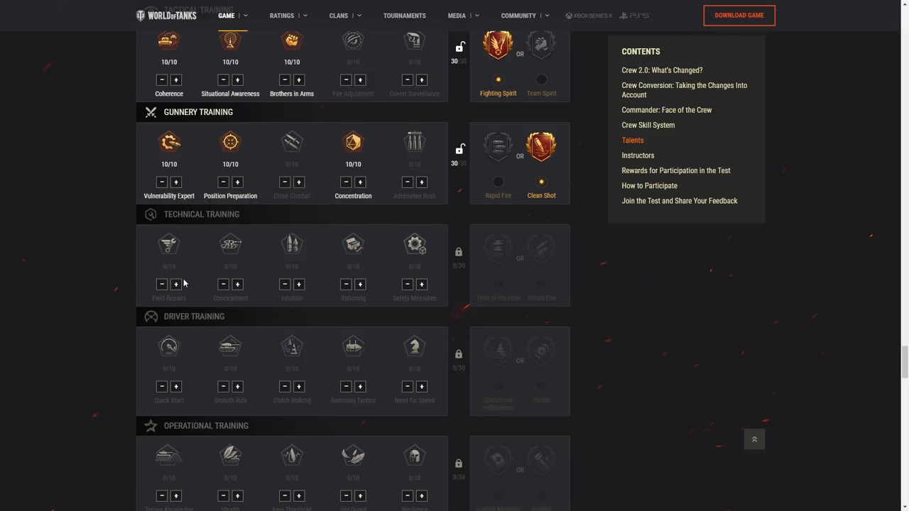
Raise Field Repairs point by point to 10/10 and review the resulting bonuses list.
left_click(176, 284)
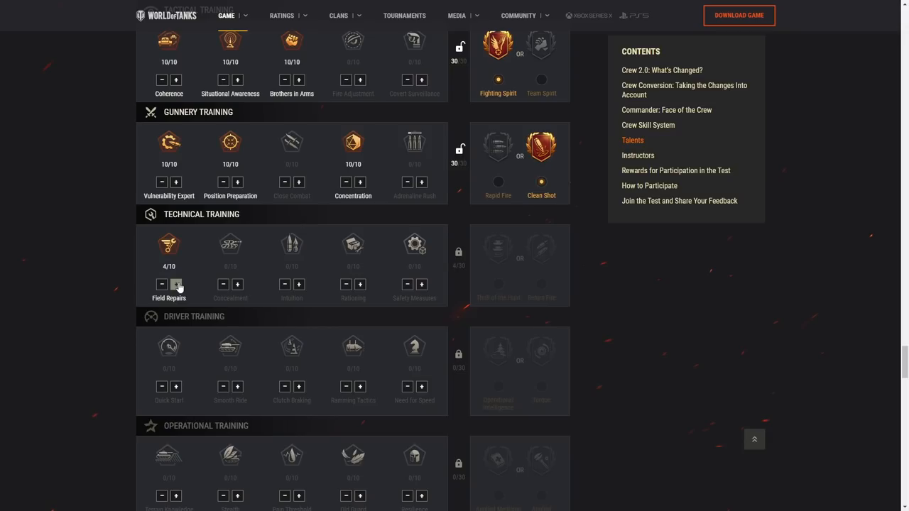
left_click(176, 284)
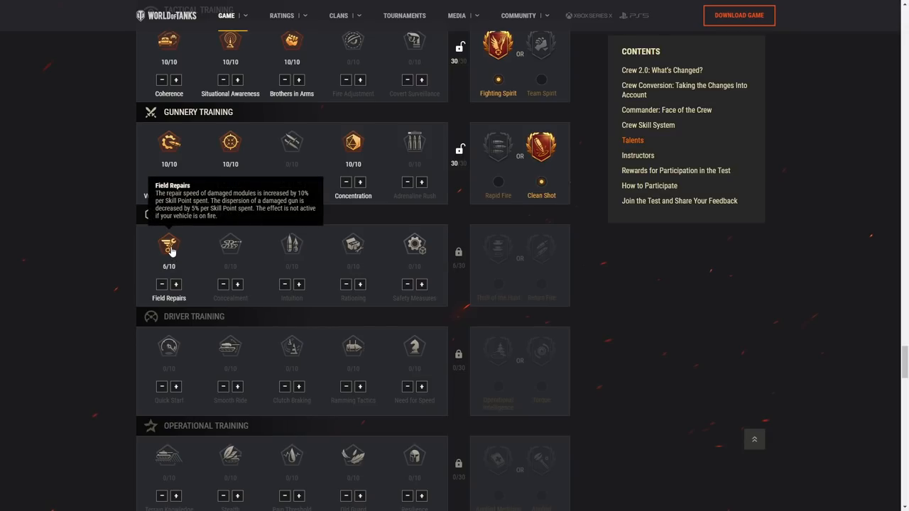
left_click(176, 285)
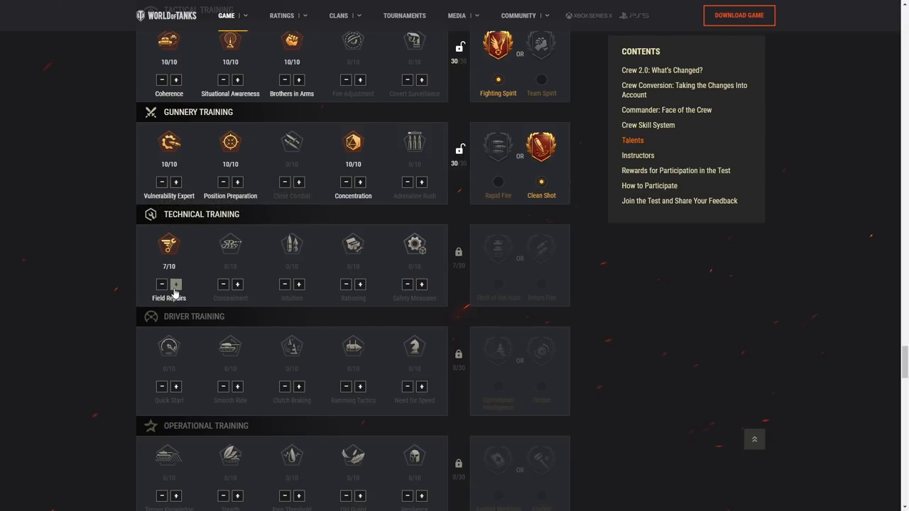
left_click(176, 284)
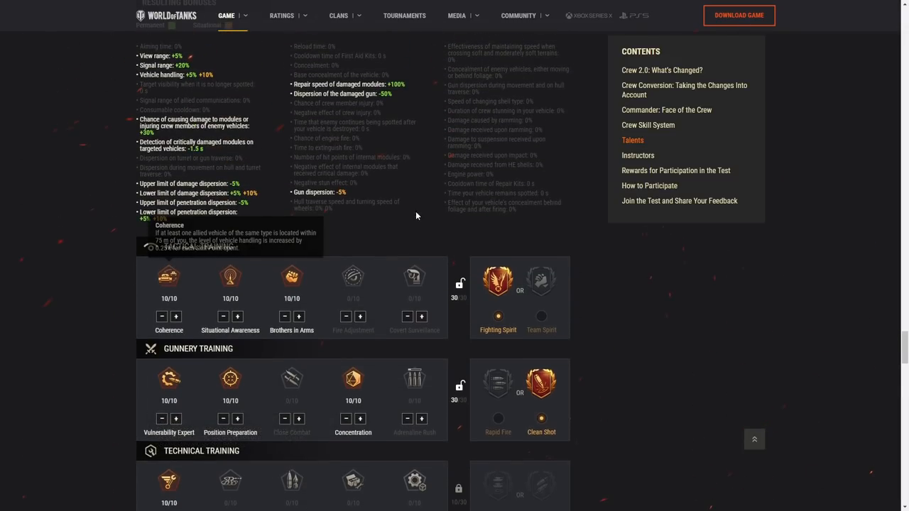
scroll("up", 3)
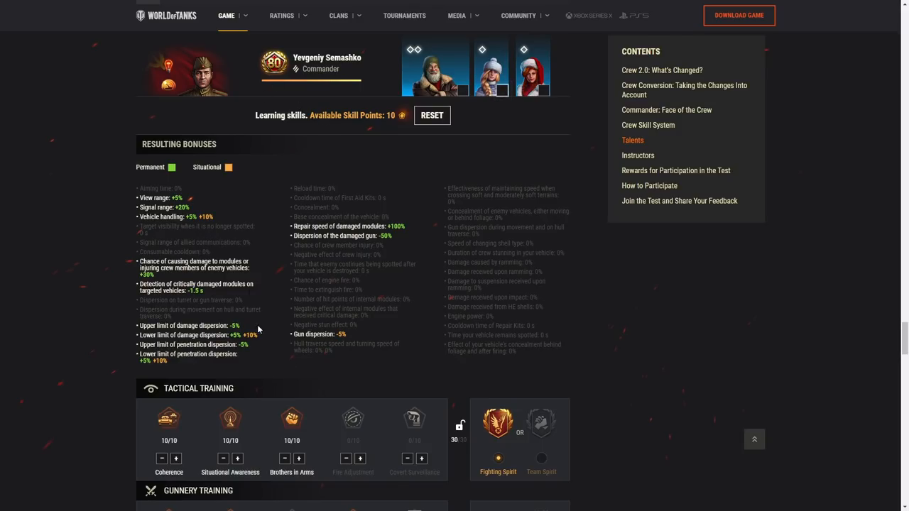
scroll("down", 3)
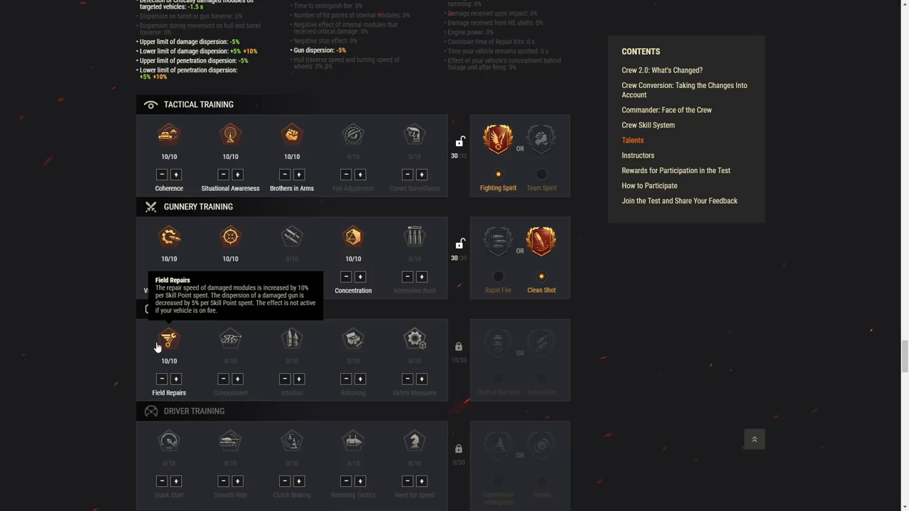
mouse_move(213, 348)
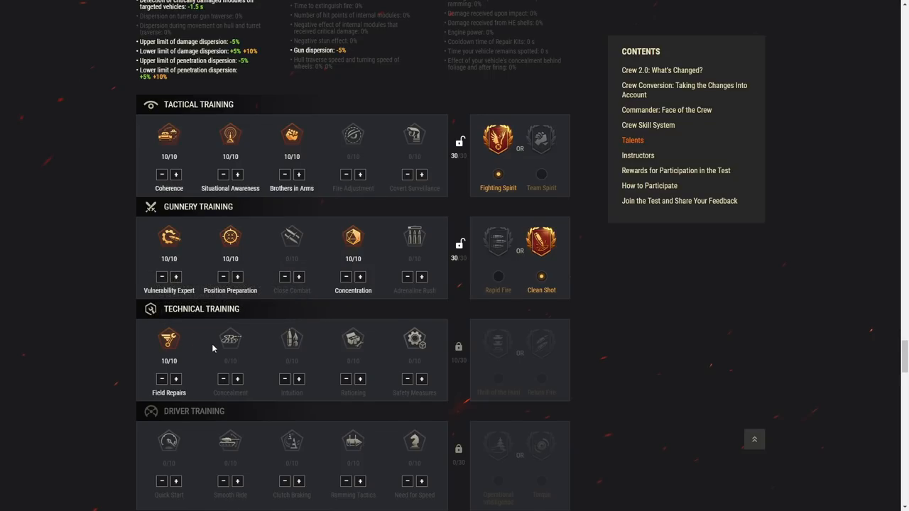
scroll("down", 3)
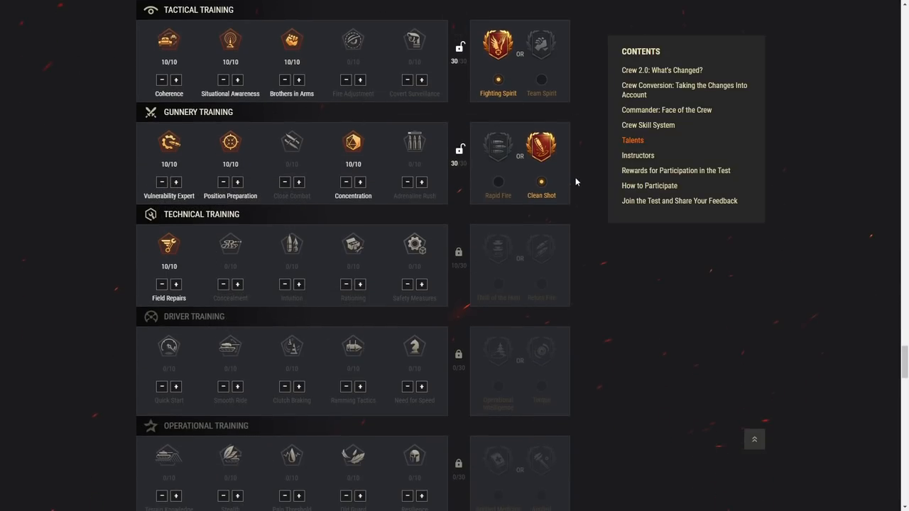
mouse_move(169, 247)
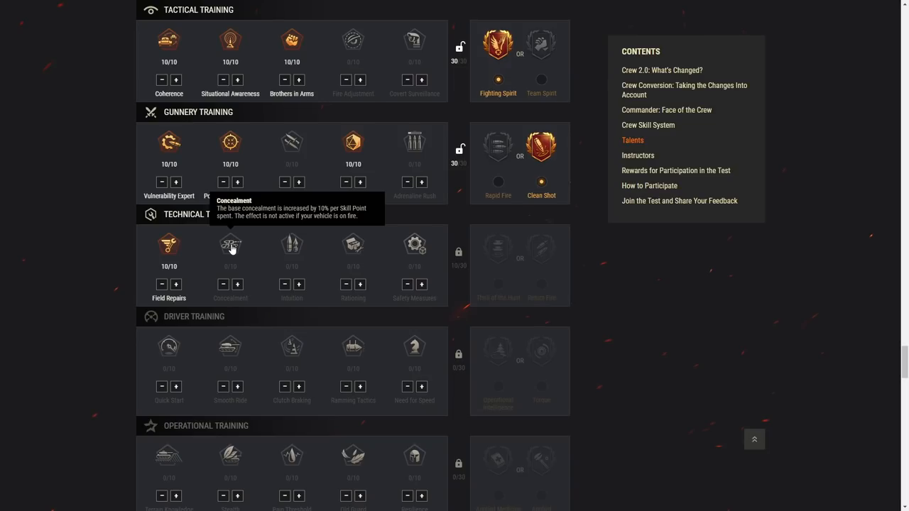
Fill the Concealment technical skill to 10 of 10 points.
left_click(238, 285)
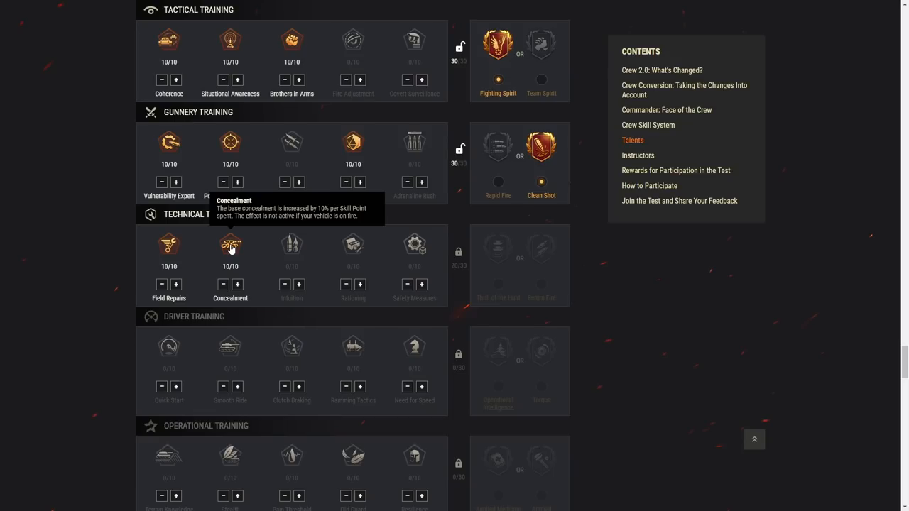
mouse_move(295, 250)
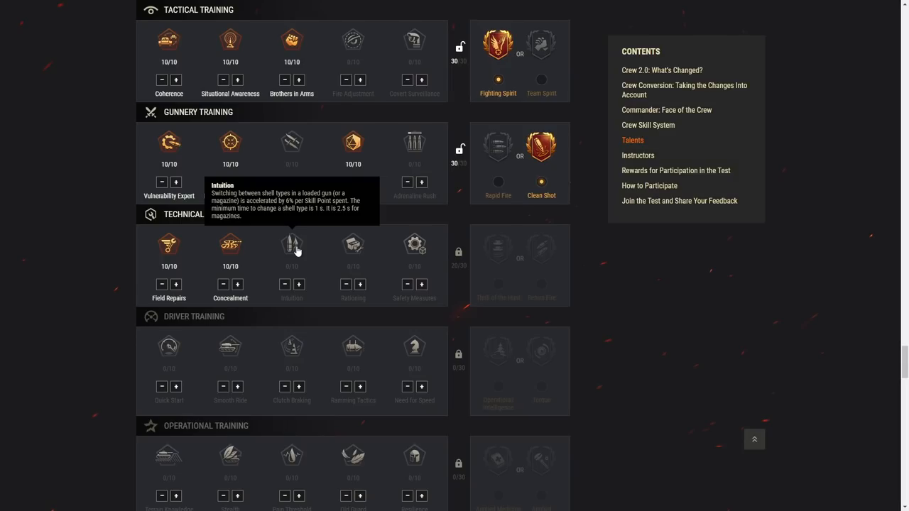
mouse_move(294, 242)
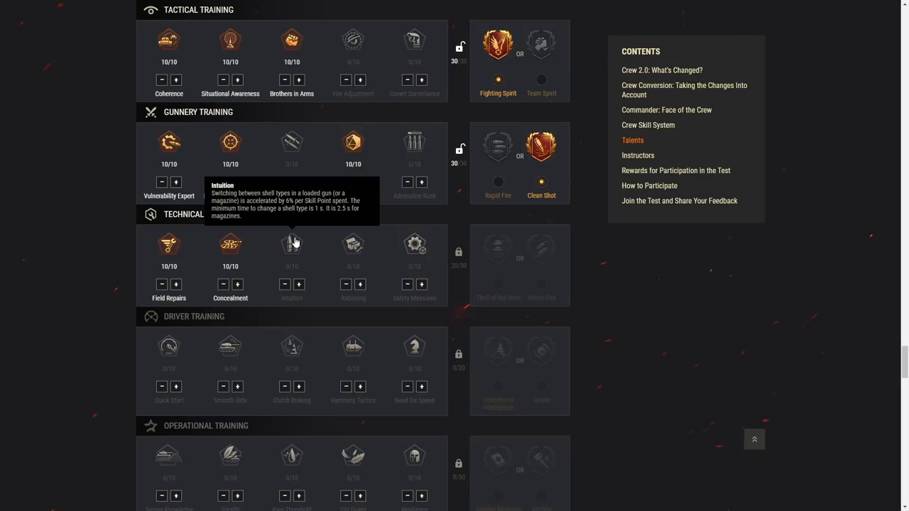
mouse_move(290, 40)
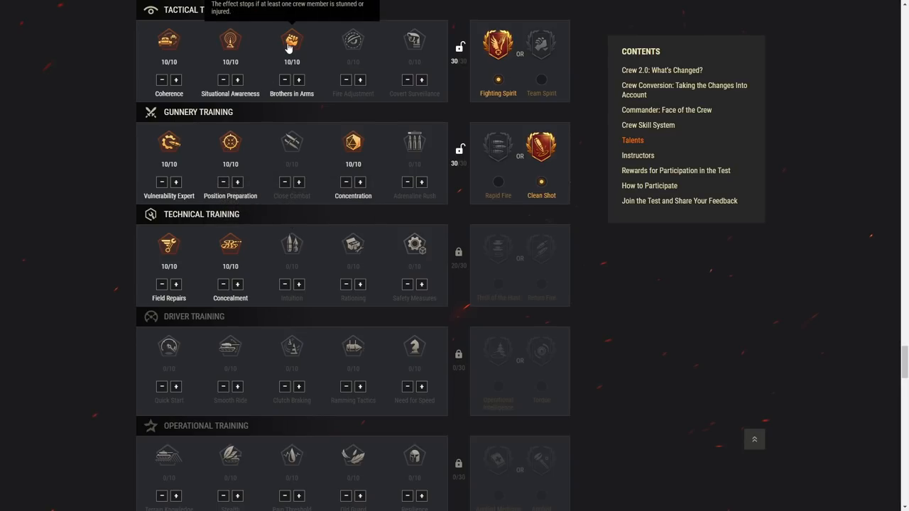
mouse_move(301, 284)
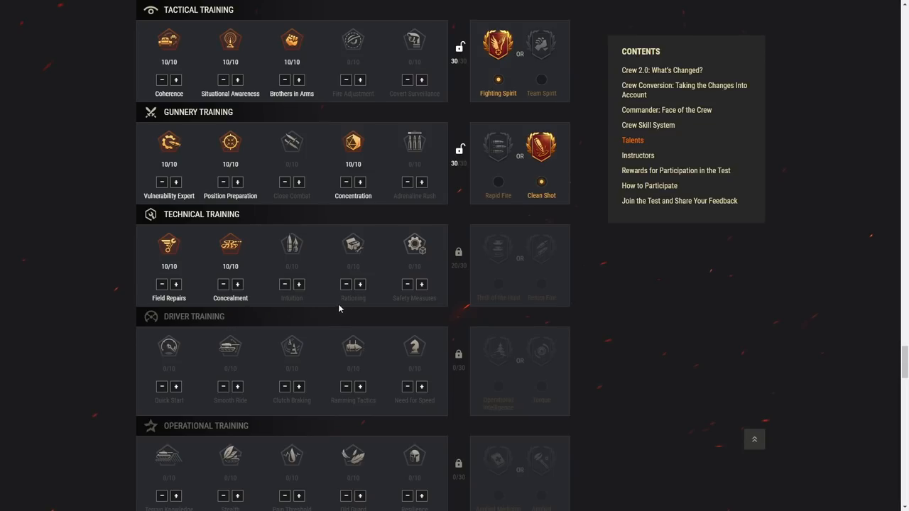
mouse_move(352, 250)
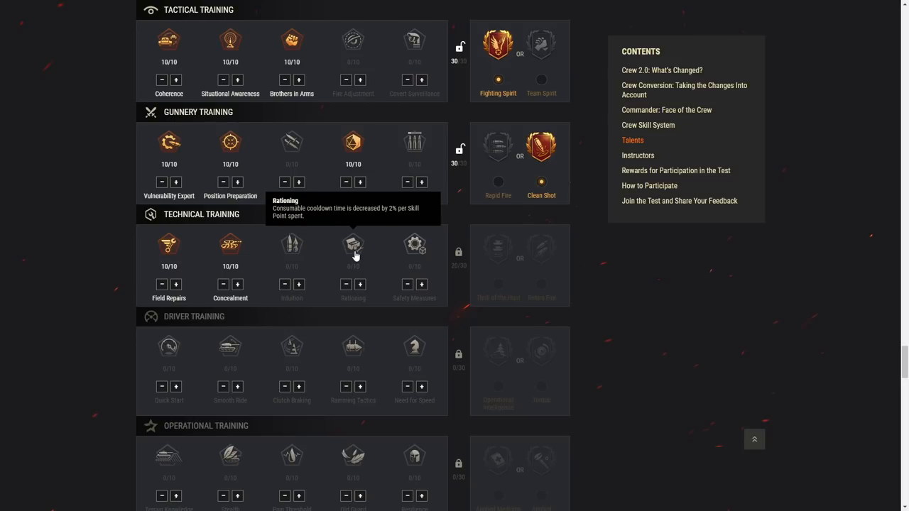
mouse_move(415, 246)
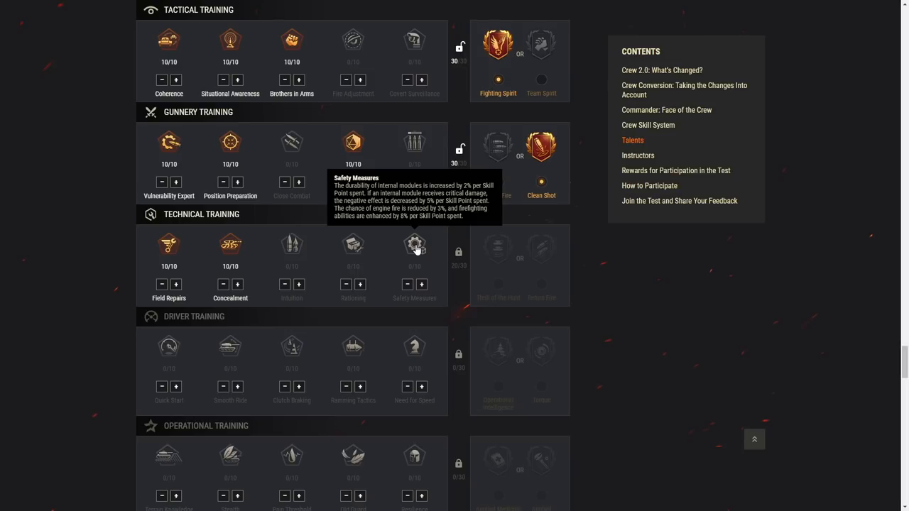
mouse_move(496, 251)
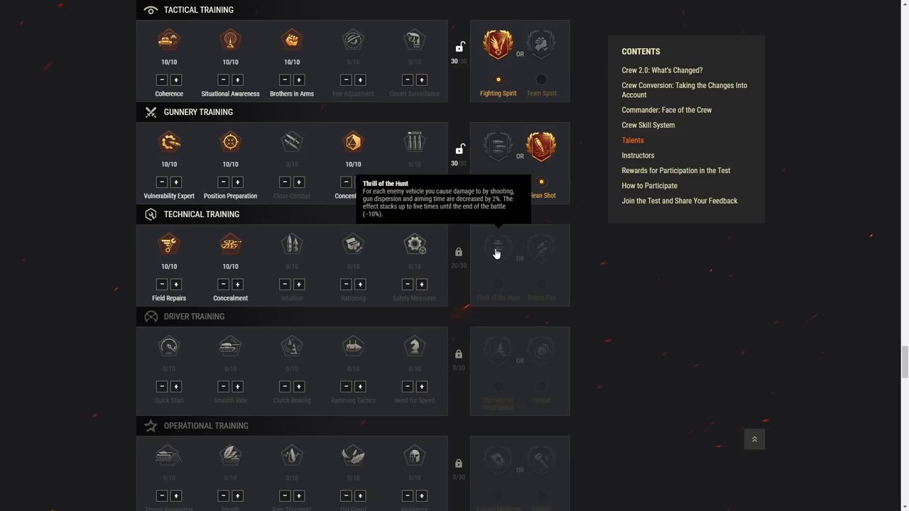
mouse_move(485, 216)
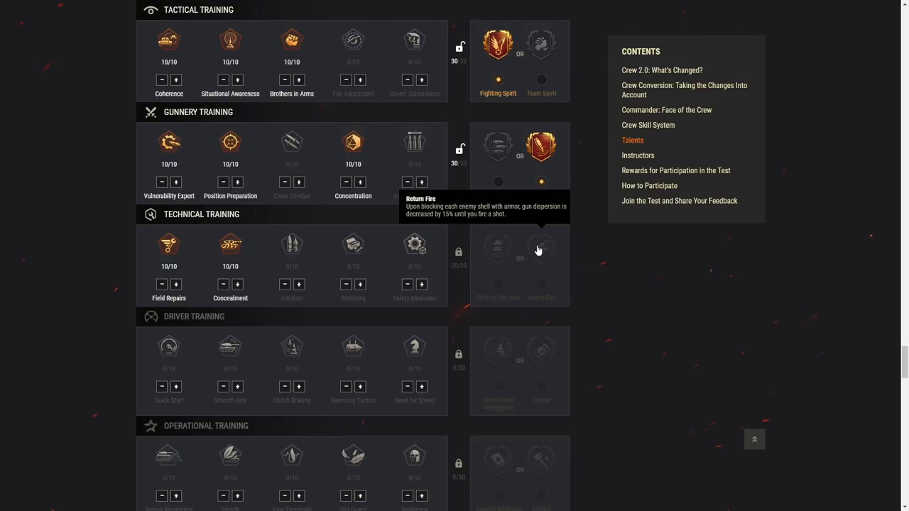
mouse_move(497, 253)
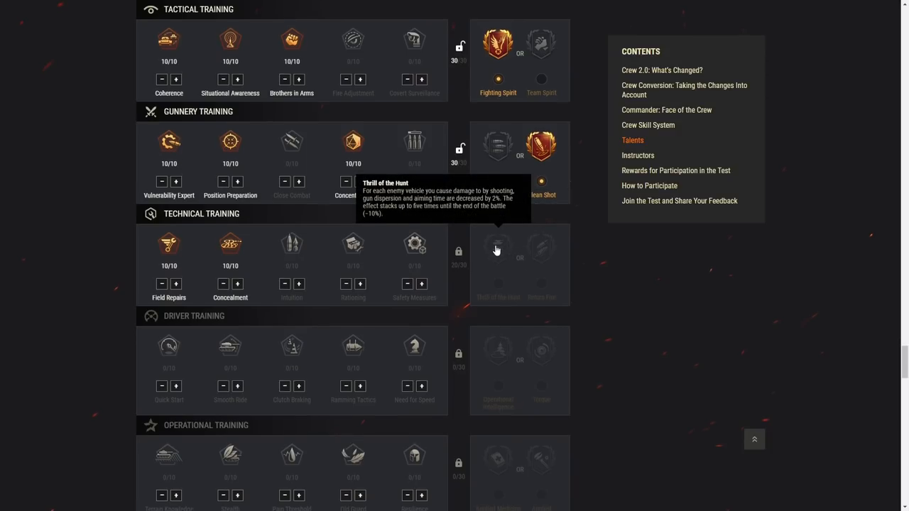
scroll("down", 3)
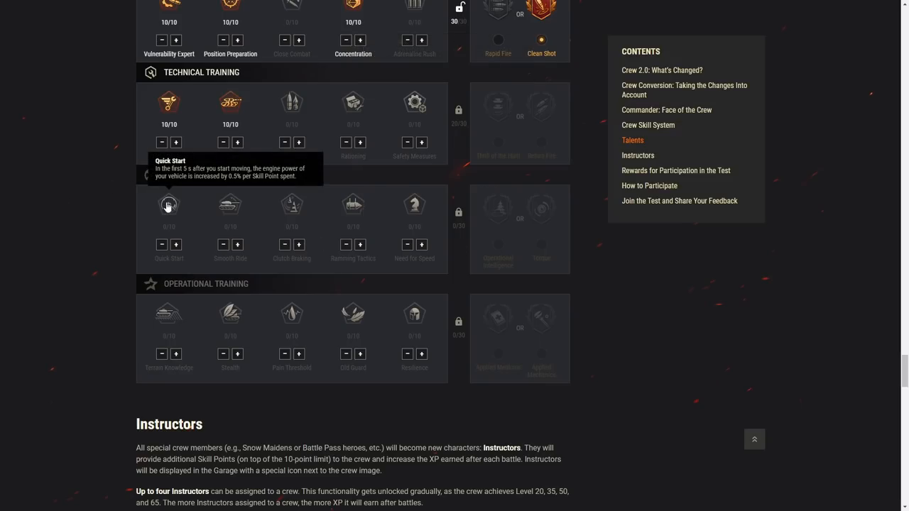
mouse_move(170, 219)
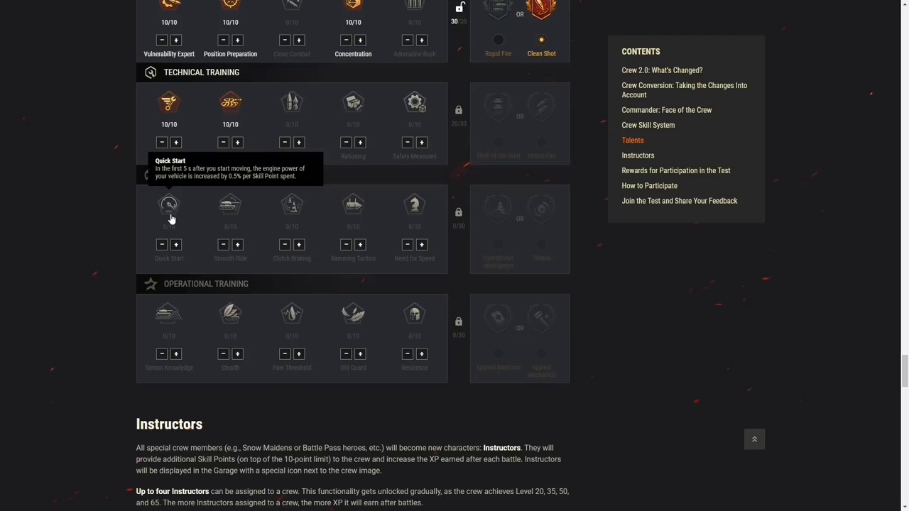
mouse_move(230, 210)
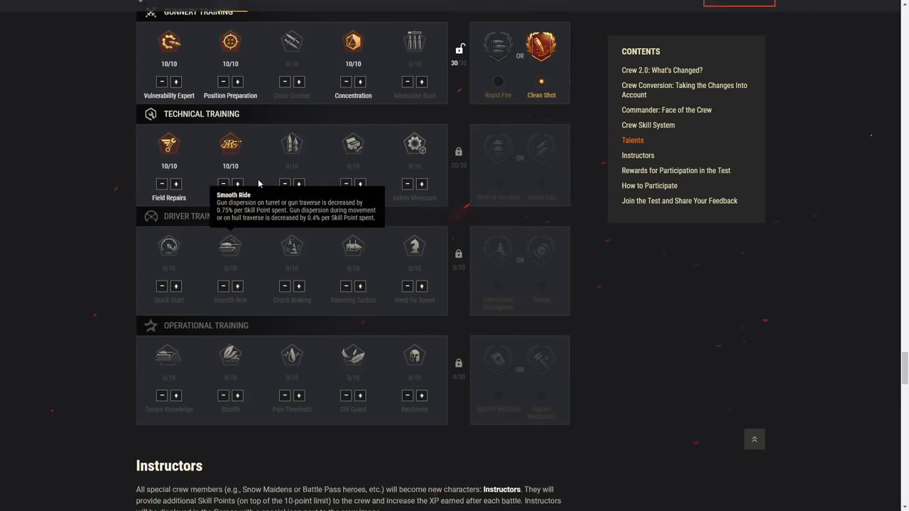
scroll("down", 3)
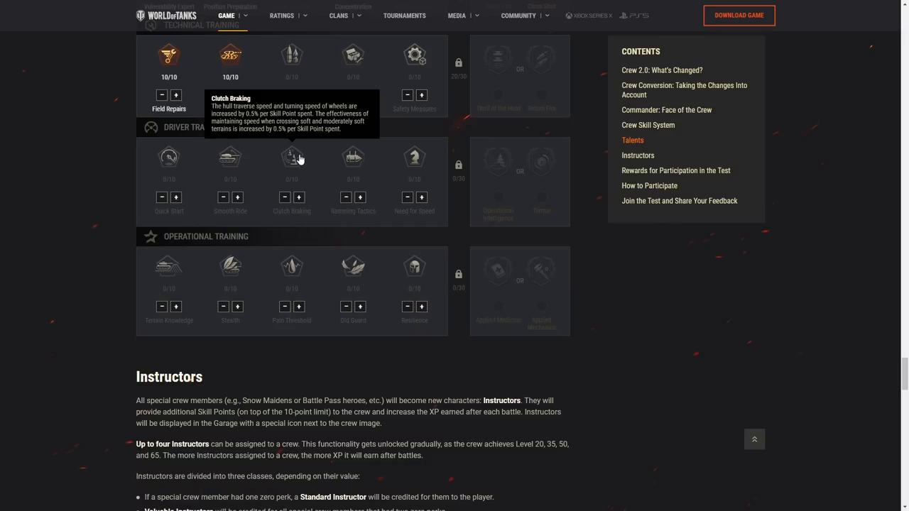
mouse_move(293, 163)
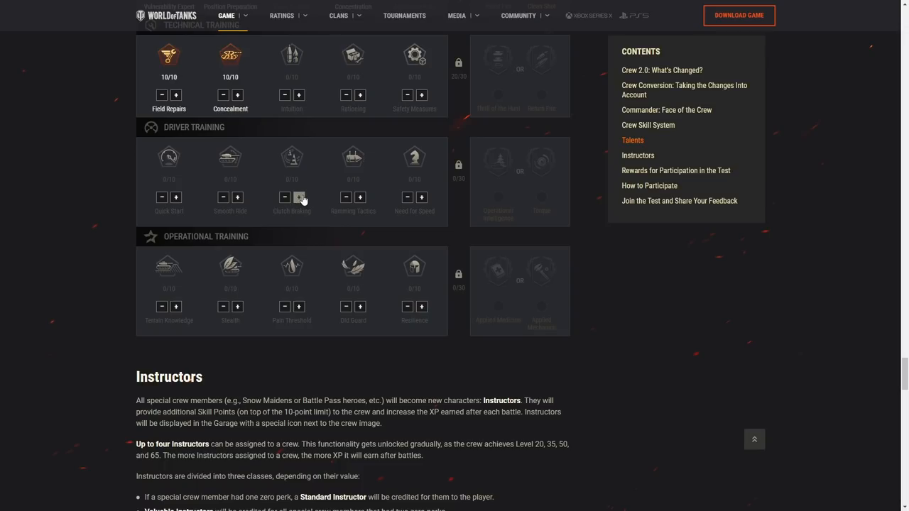
mouse_move(257, 187)
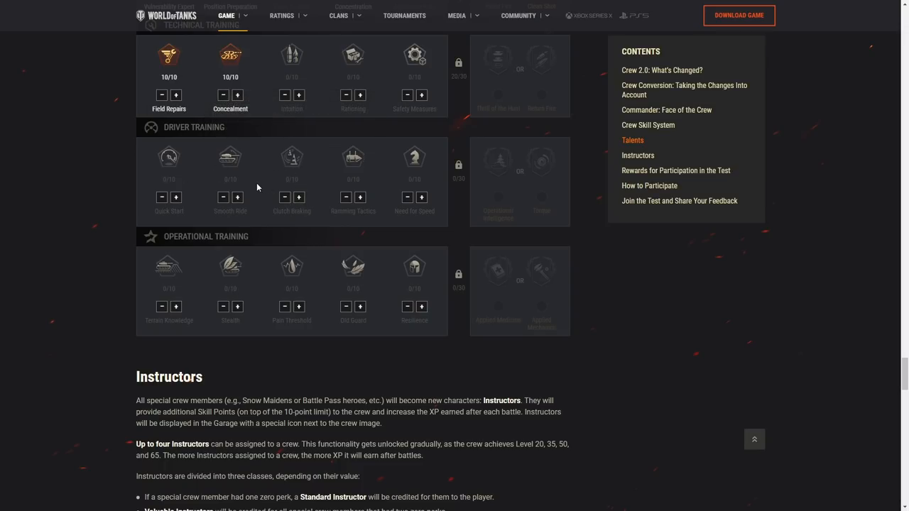
mouse_move(245, 186)
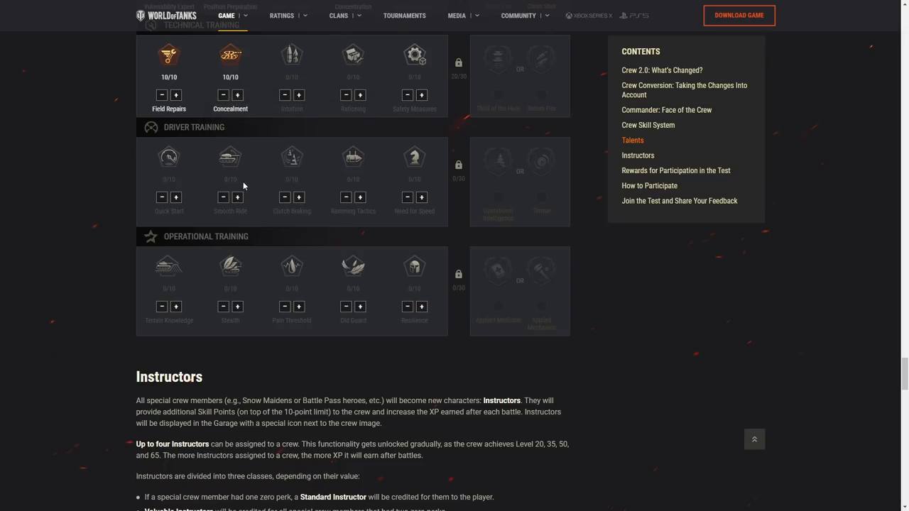
mouse_move(296, 157)
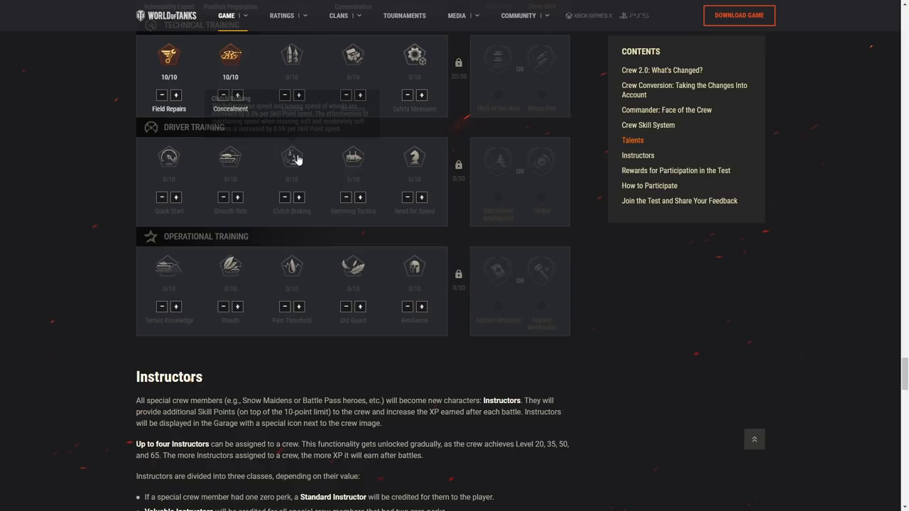
mouse_move(298, 158)
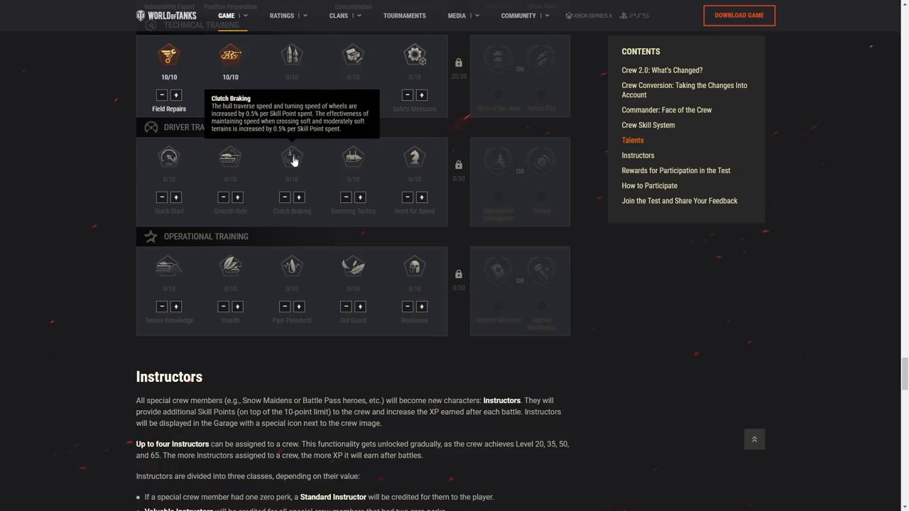
mouse_move(353, 163)
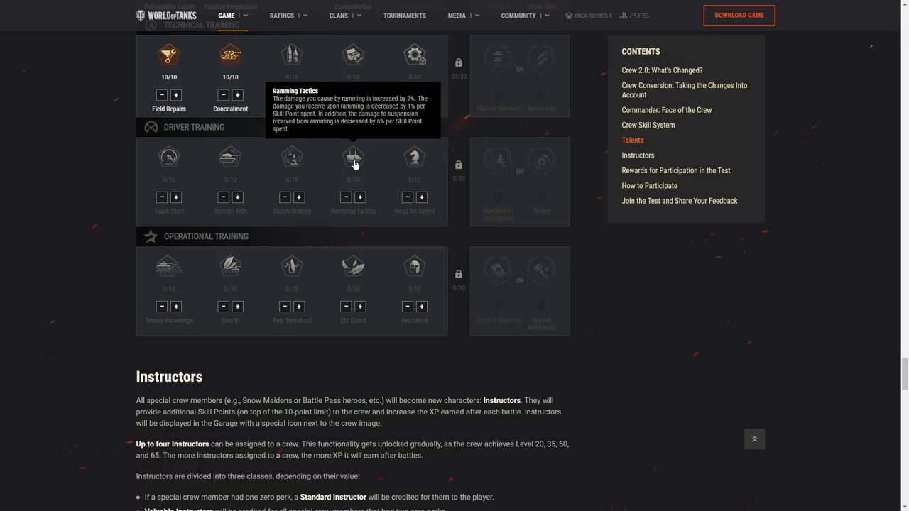
mouse_move(450, 149)
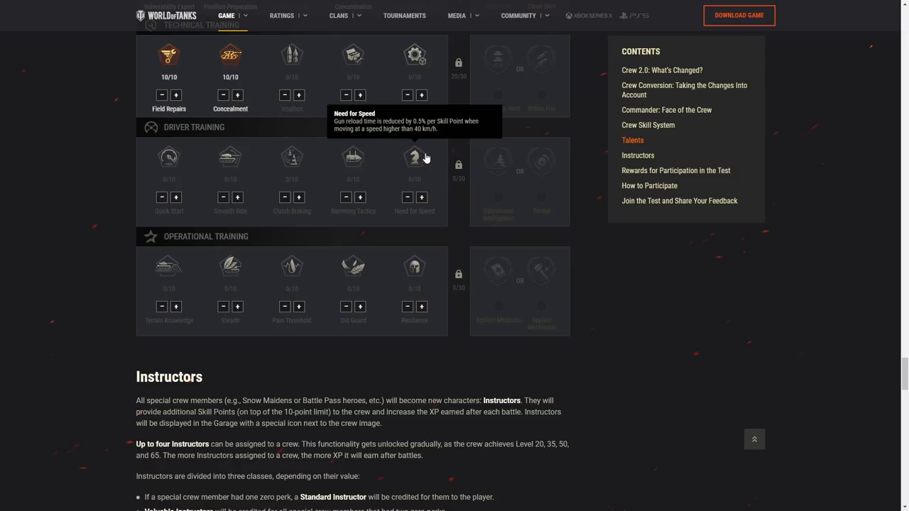
mouse_move(421, 164)
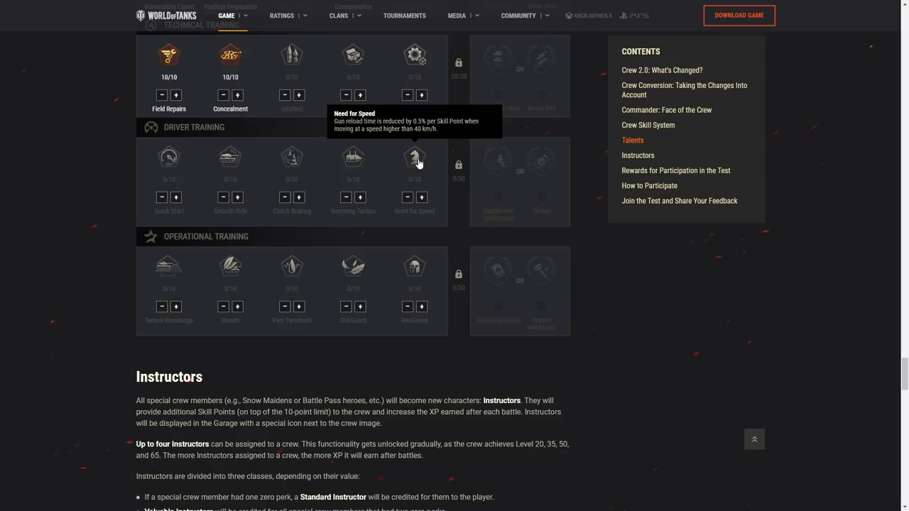
mouse_move(80, 179)
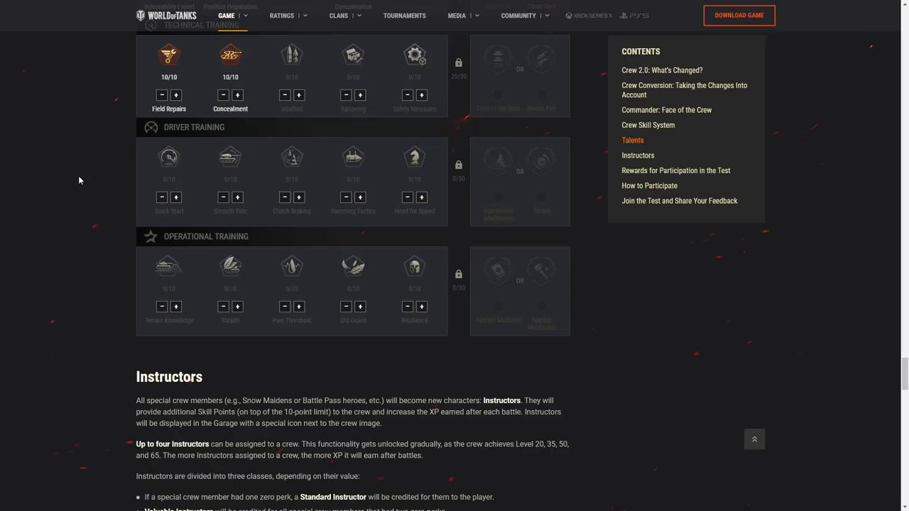
mouse_move(435, 155)
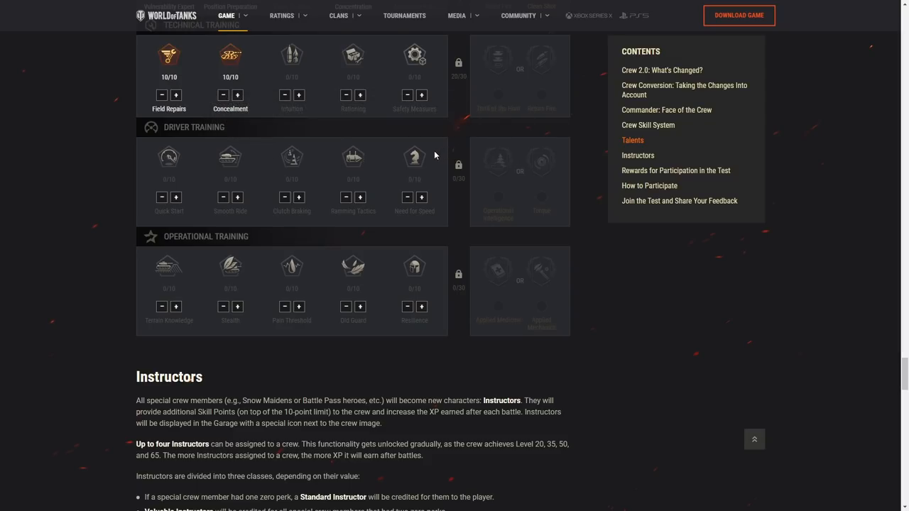
mouse_move(414, 158)
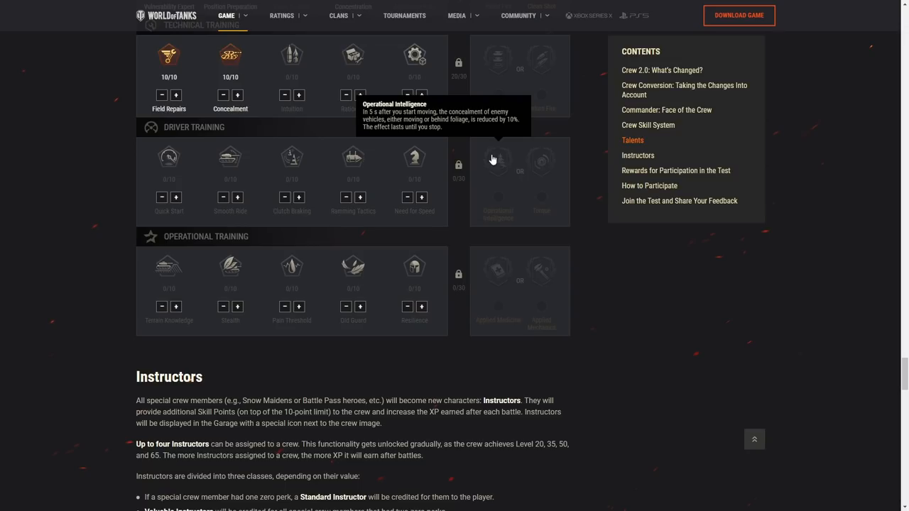
mouse_move(549, 166)
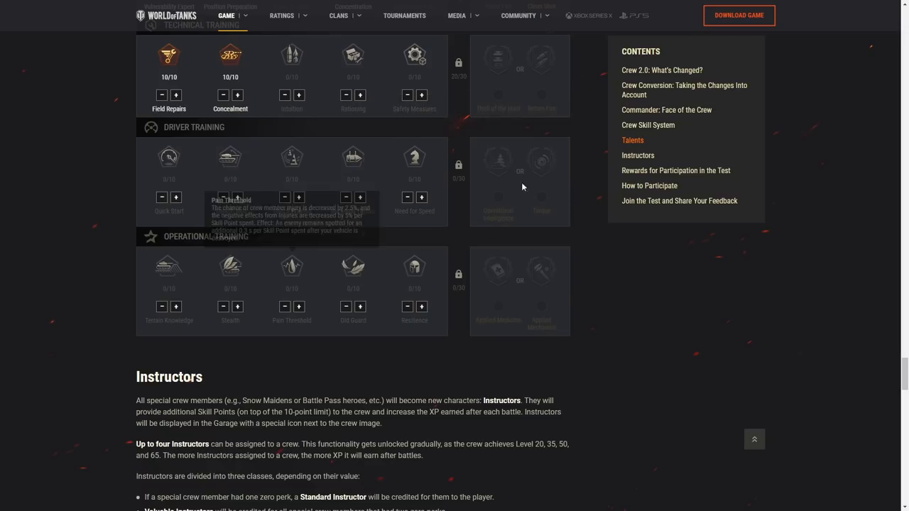
mouse_move(201, 136)
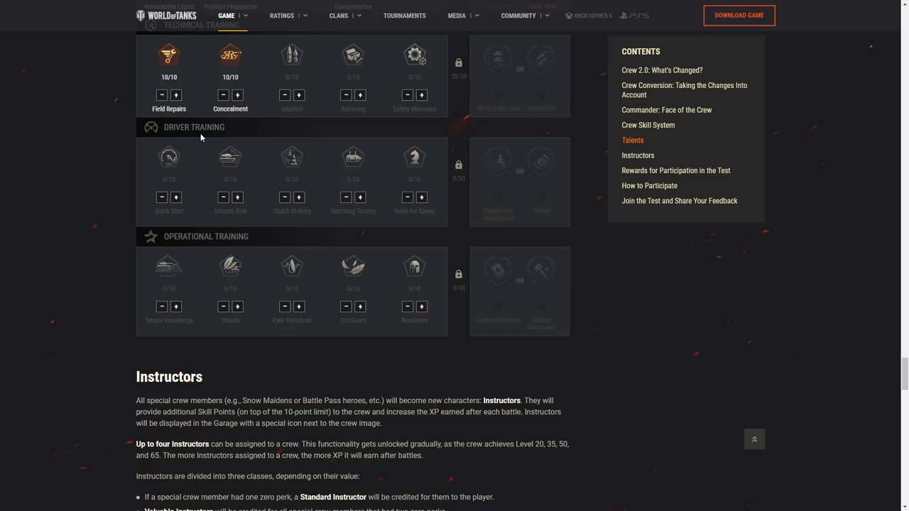
mouse_move(203, 245)
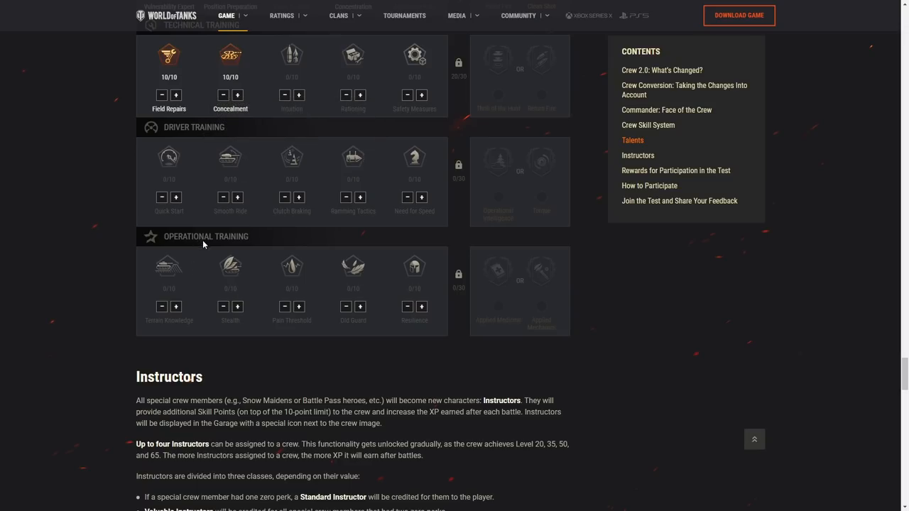
mouse_move(169, 266)
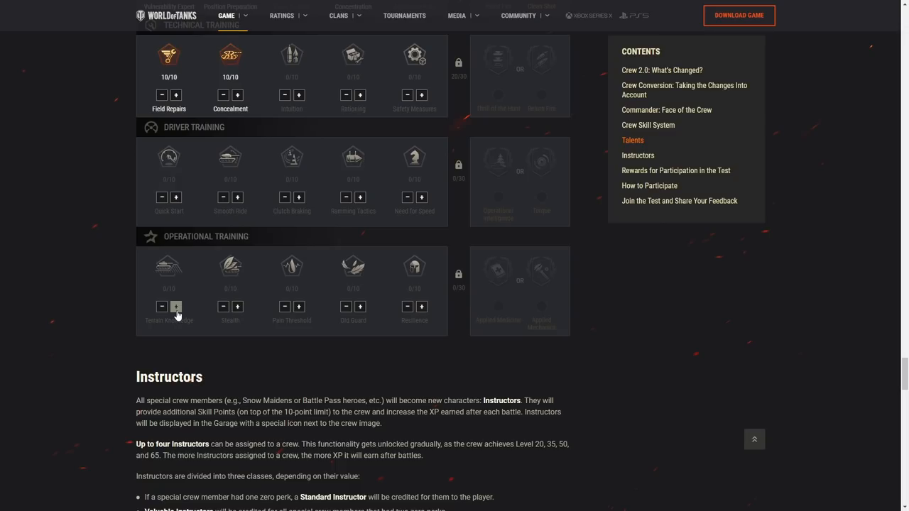
mouse_move(170, 267)
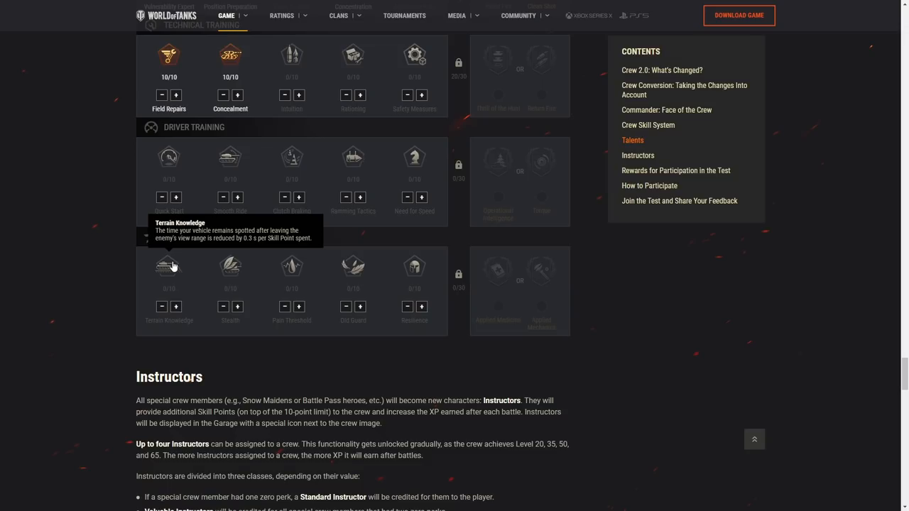
mouse_move(230, 272)
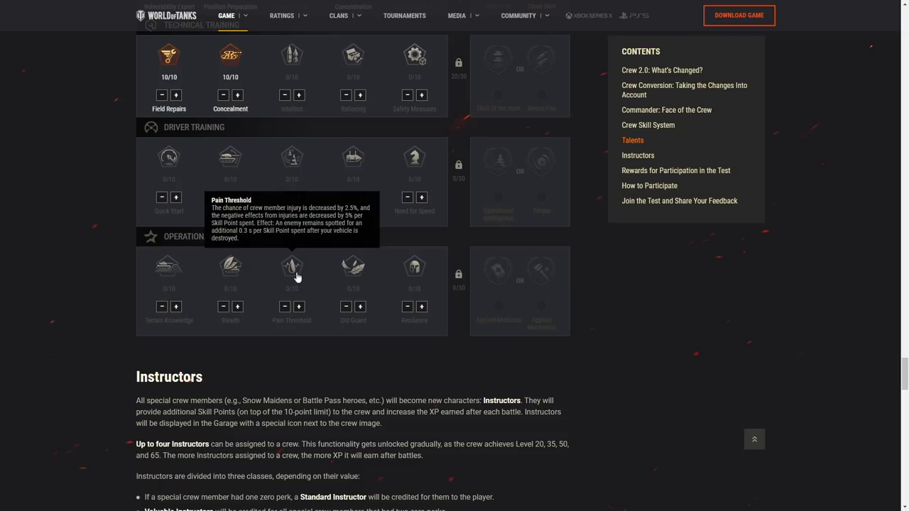
mouse_move(231, 265)
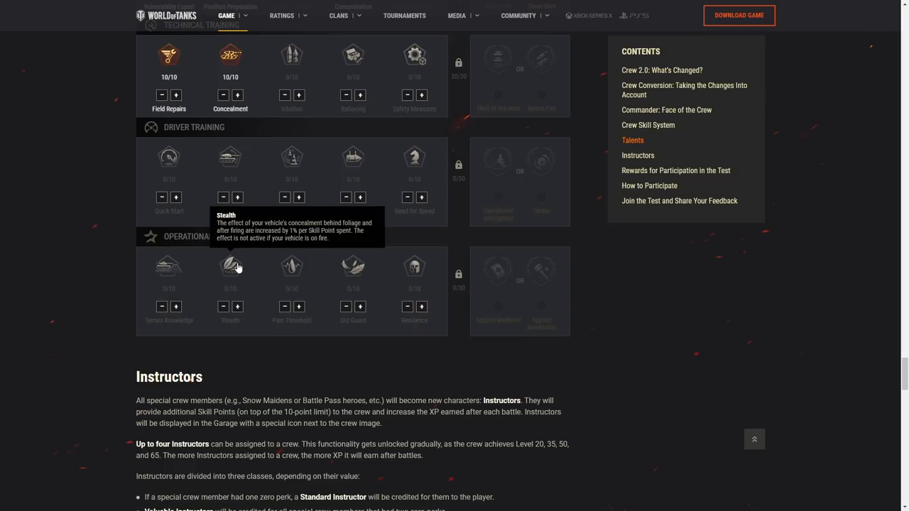
mouse_move(291, 269)
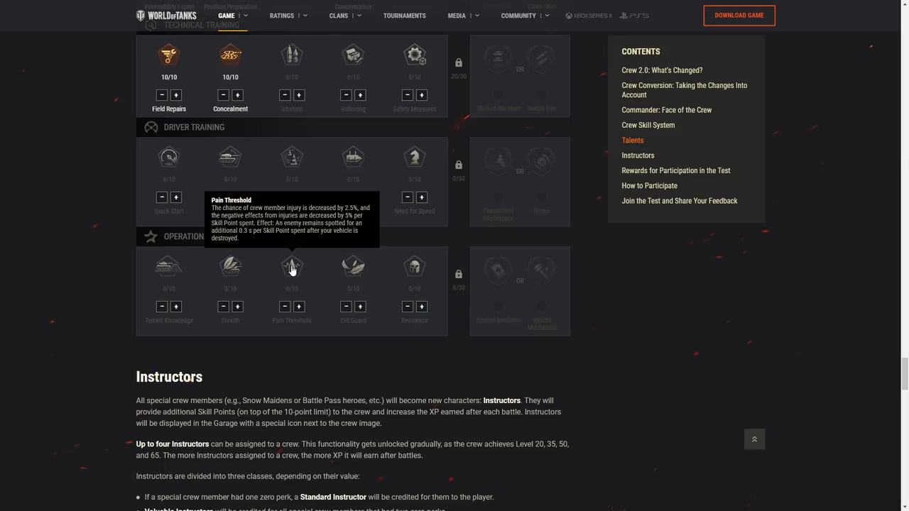
mouse_move(352, 269)
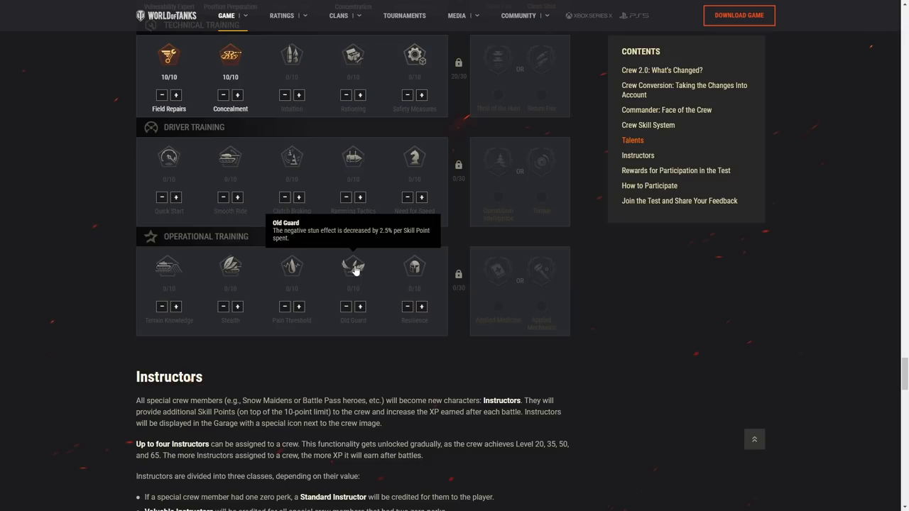
mouse_move(417, 274)
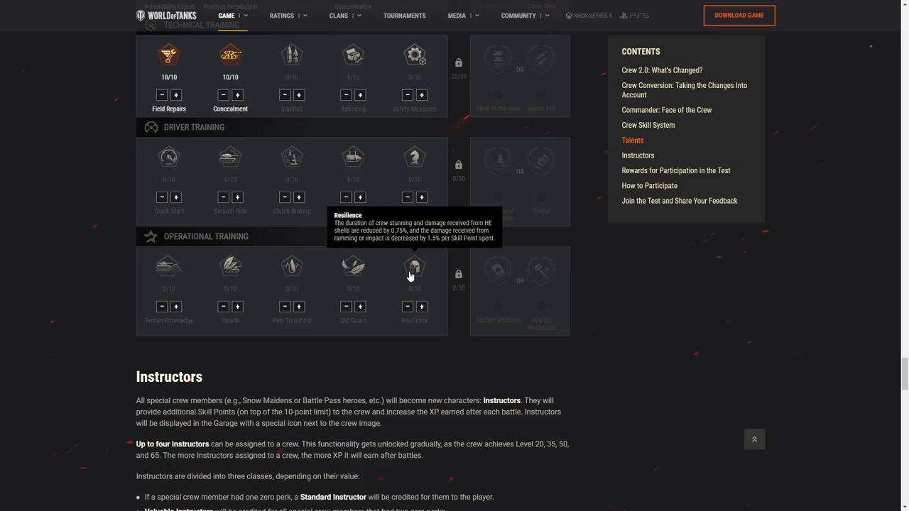
mouse_move(358, 159)
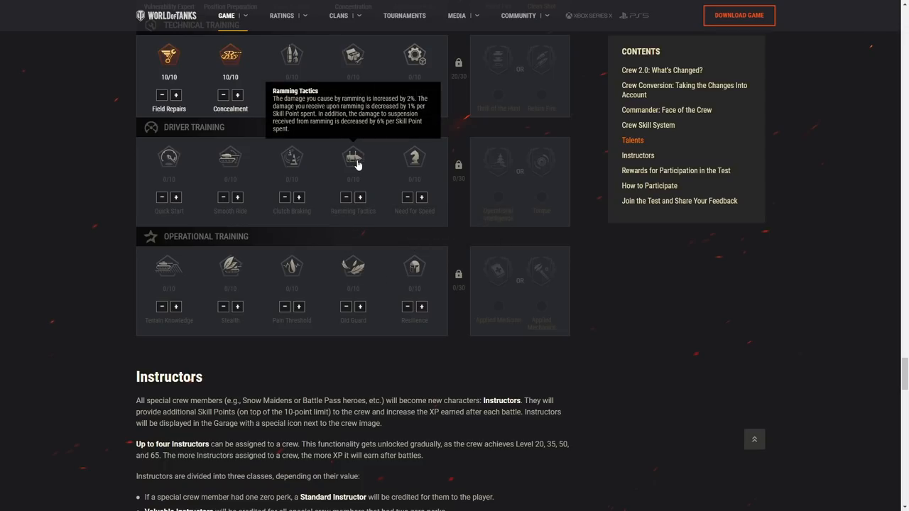
mouse_move(415, 264)
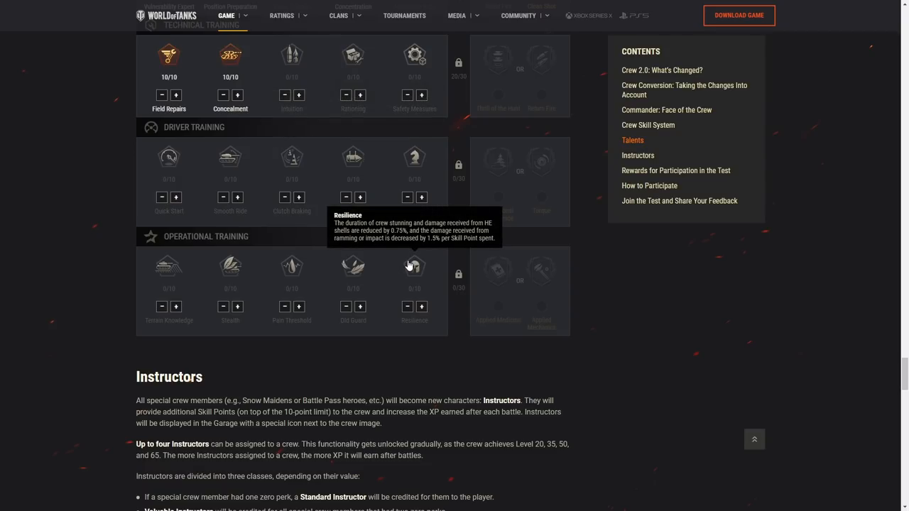
mouse_move(416, 265)
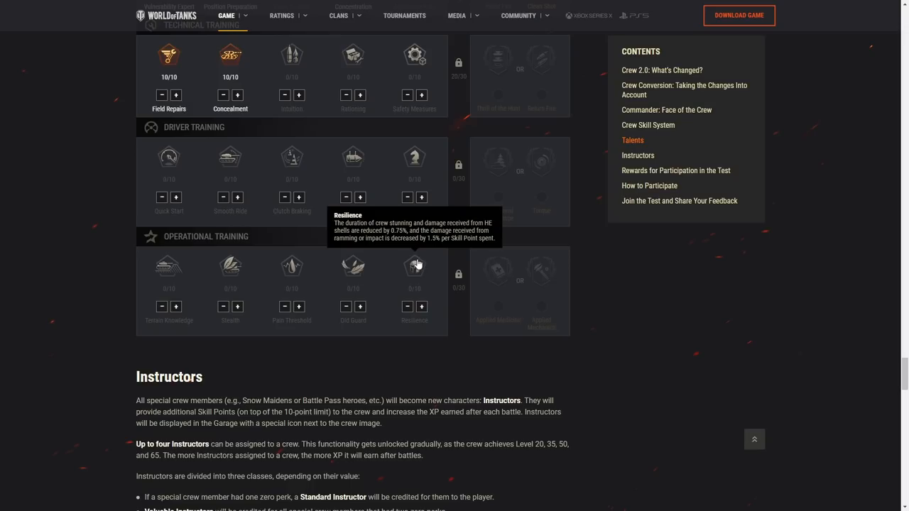
mouse_move(421, 262)
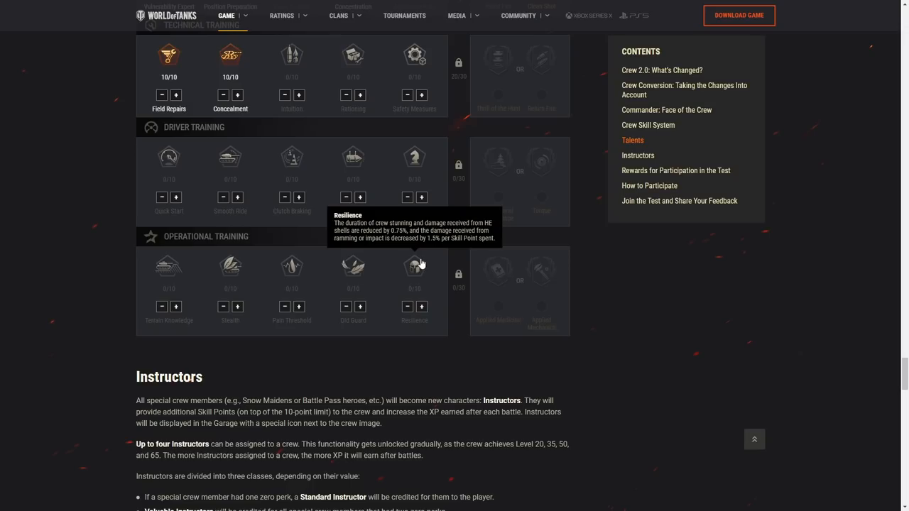
mouse_move(494, 282)
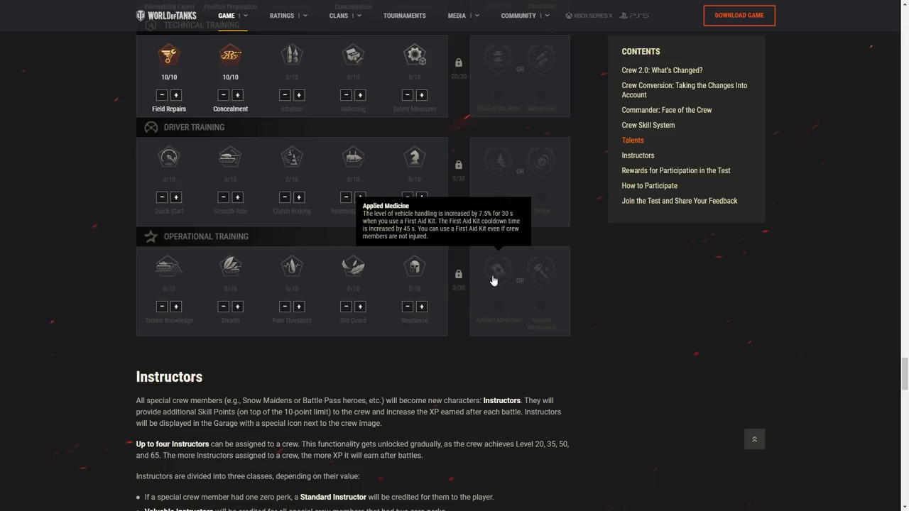
mouse_move(542, 273)
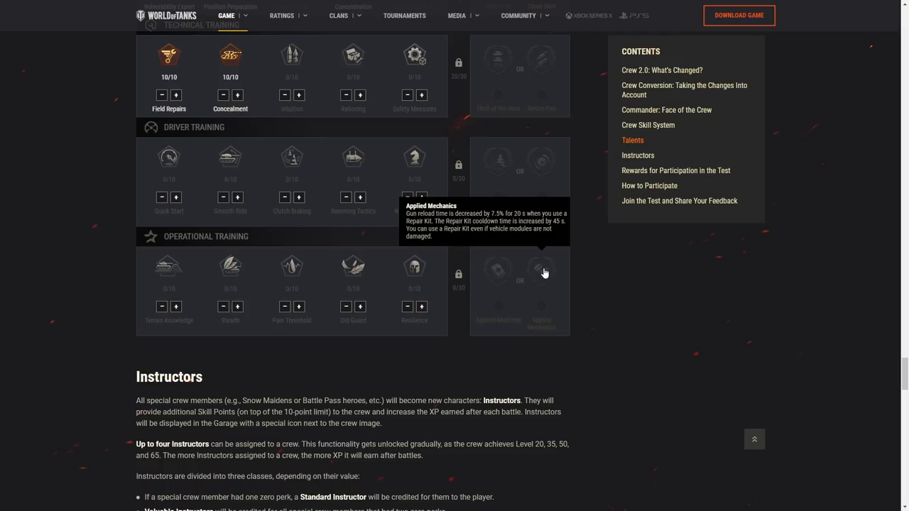
mouse_move(496, 283)
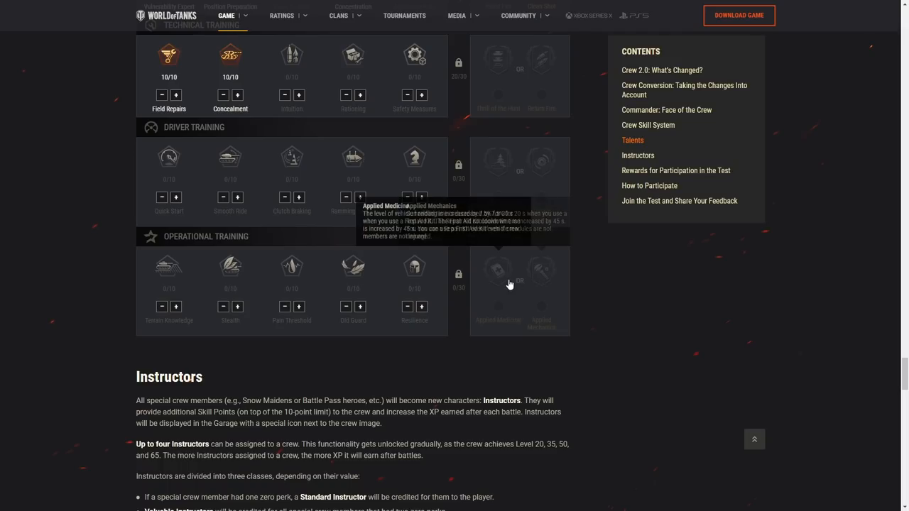
mouse_move(557, 275)
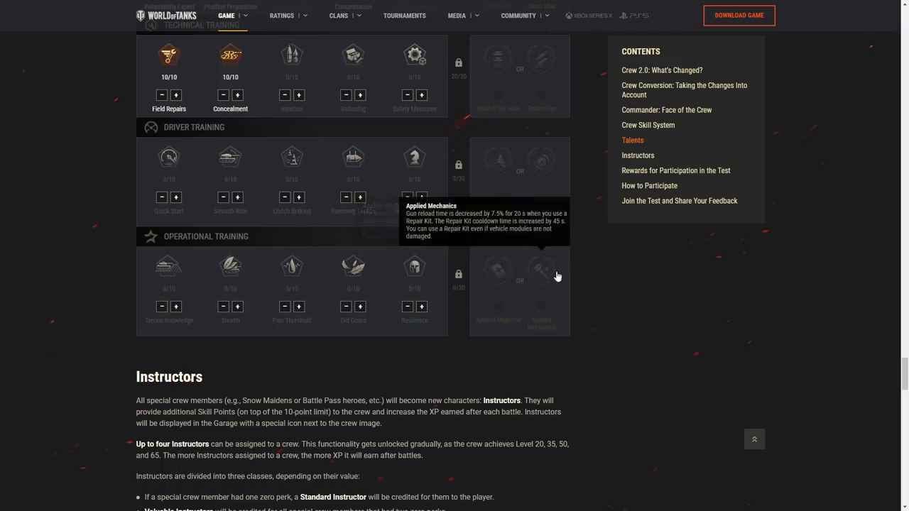
mouse_move(502, 259)
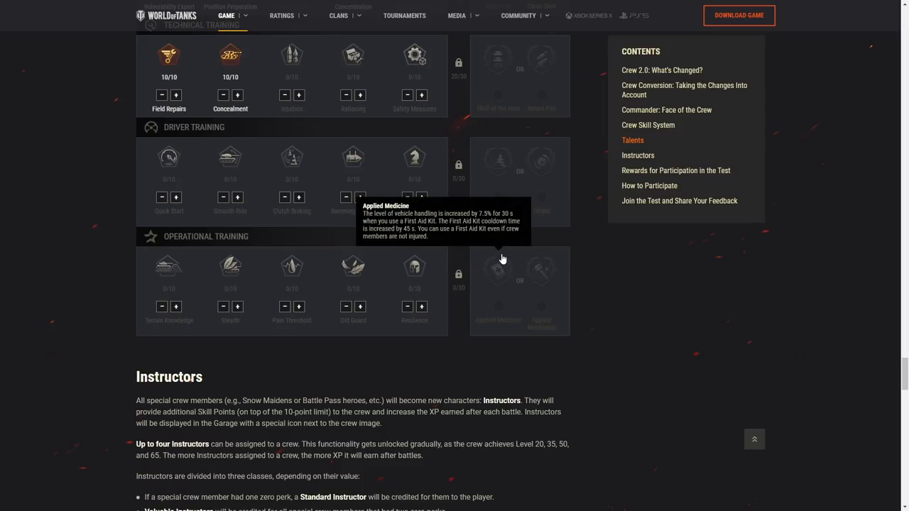
mouse_move(571, 265)
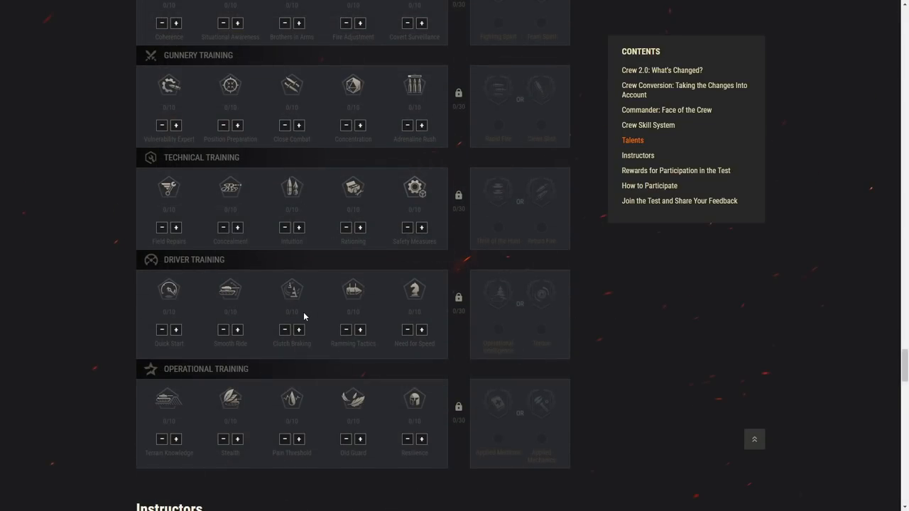
mouse_move(202, 395)
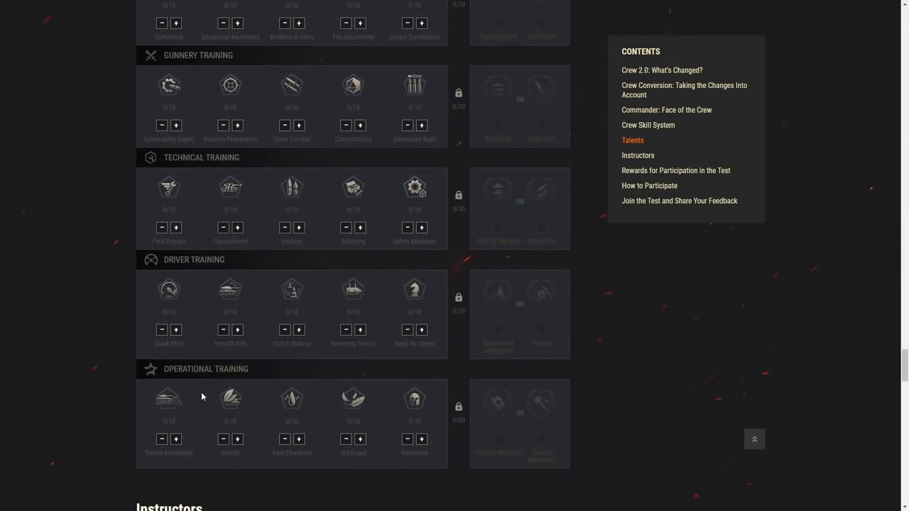